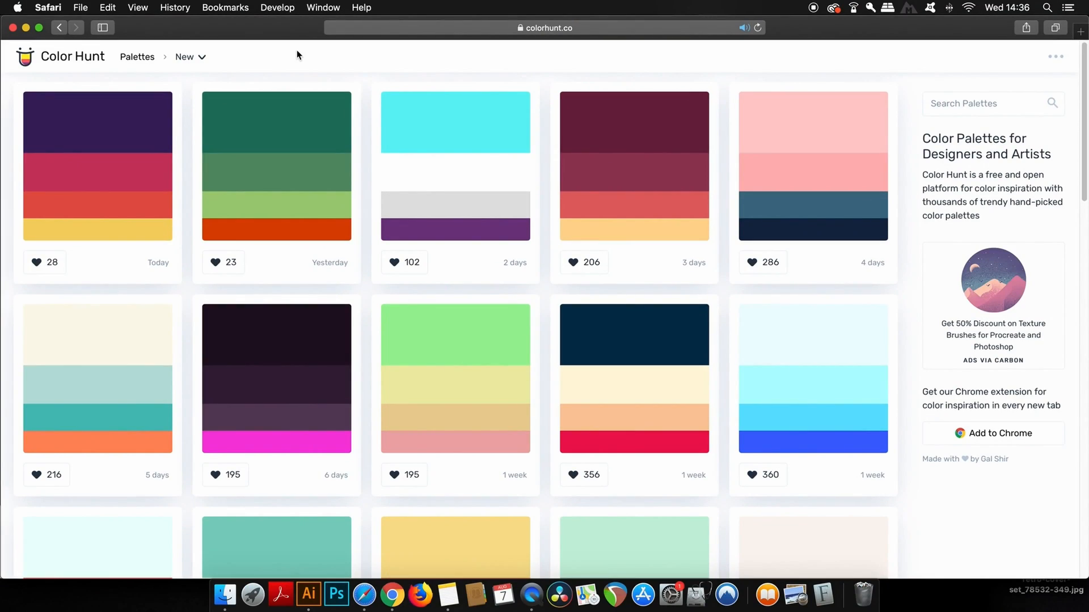
mouse_move(254, 53)
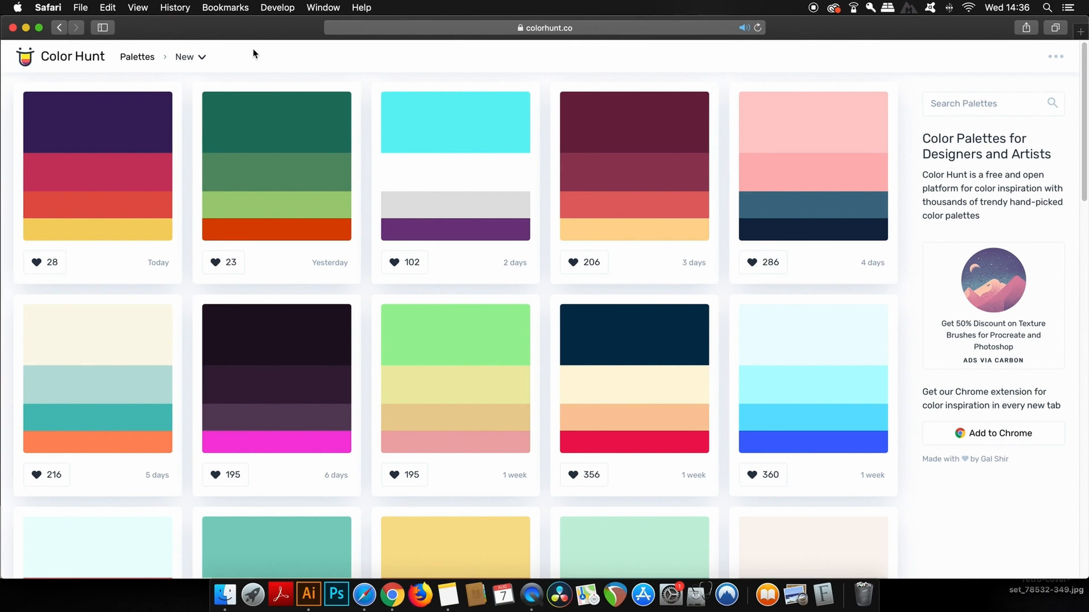
Step: Browse Color Hunt to the cream/pale-blue/teal/orange palette and download it as an image
scroll("down", 3)
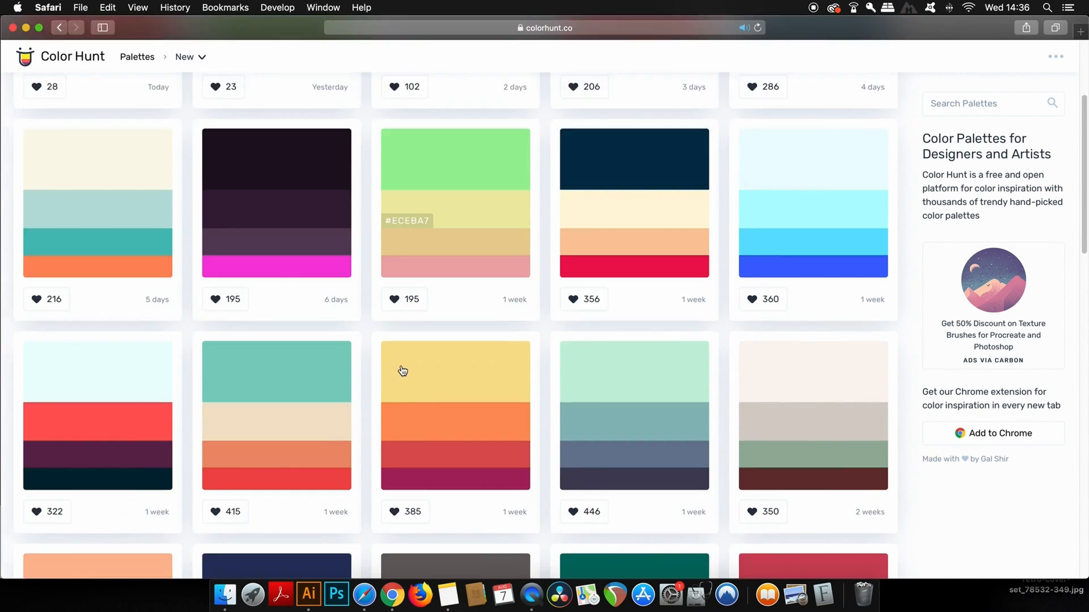
scroll("down", 3)
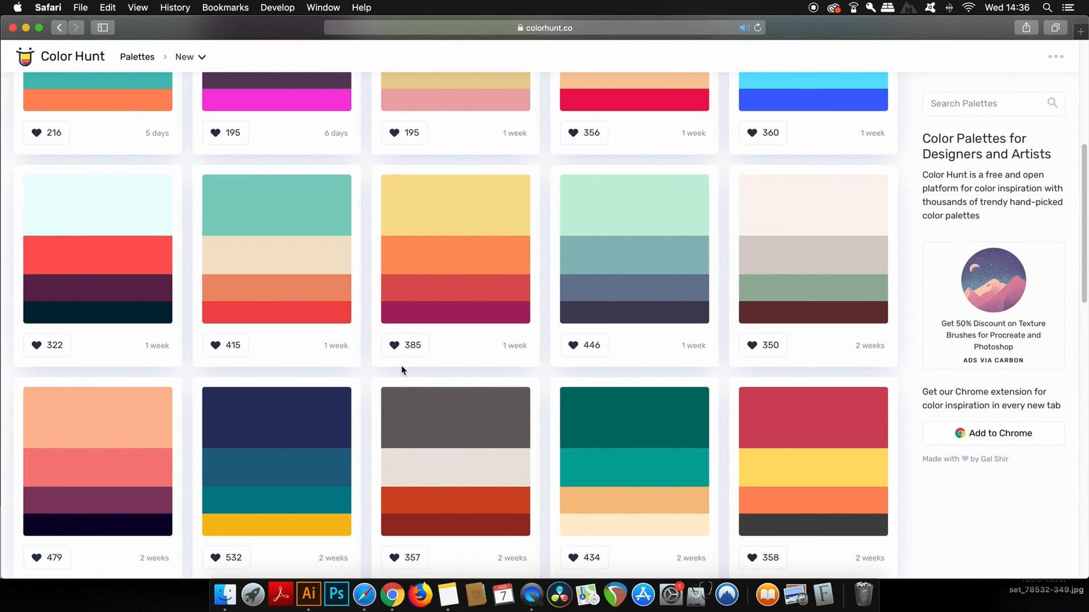
scroll("up", 3)
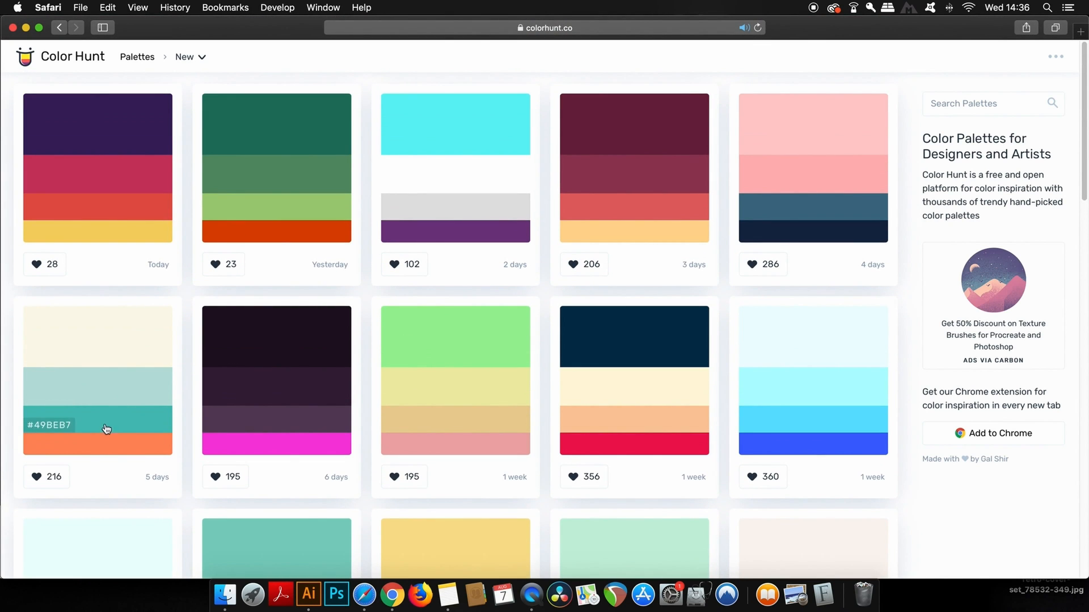
mouse_move(128, 371)
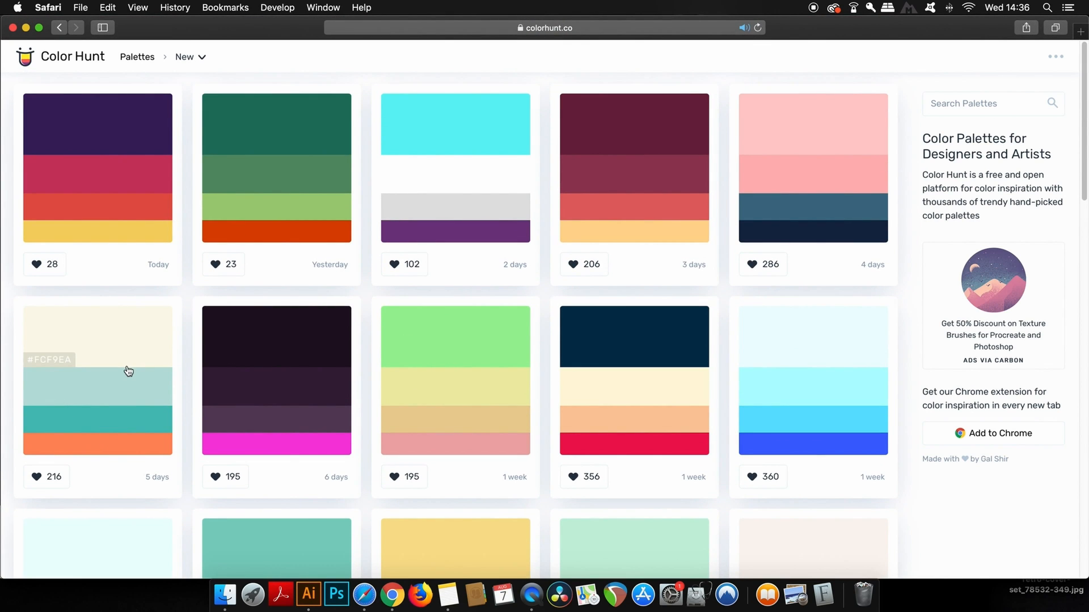
left_click(97, 379)
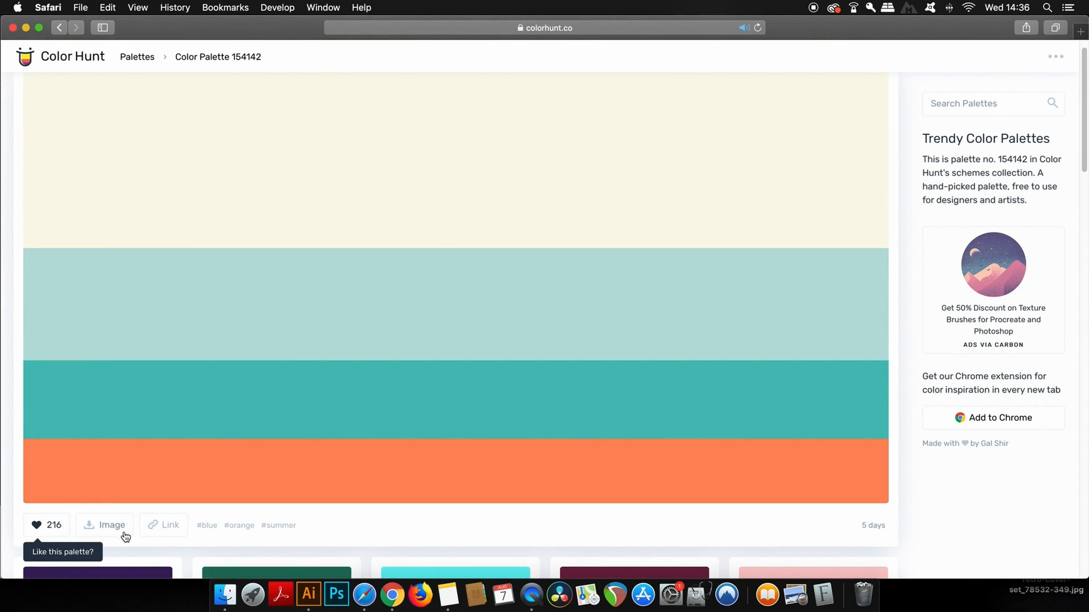
mouse_move(112, 525)
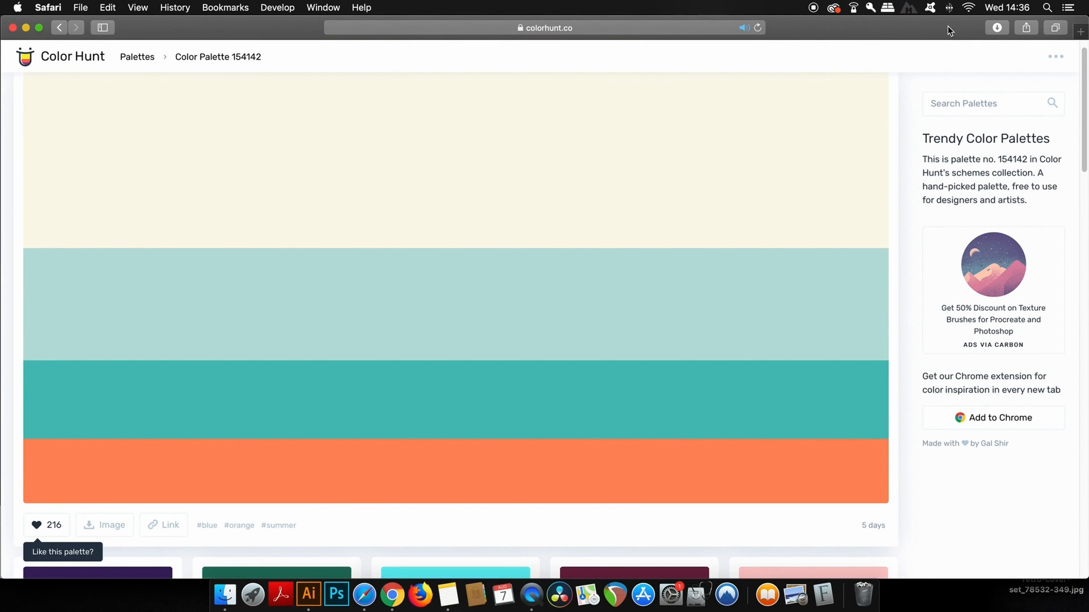
left_click(280, 594)
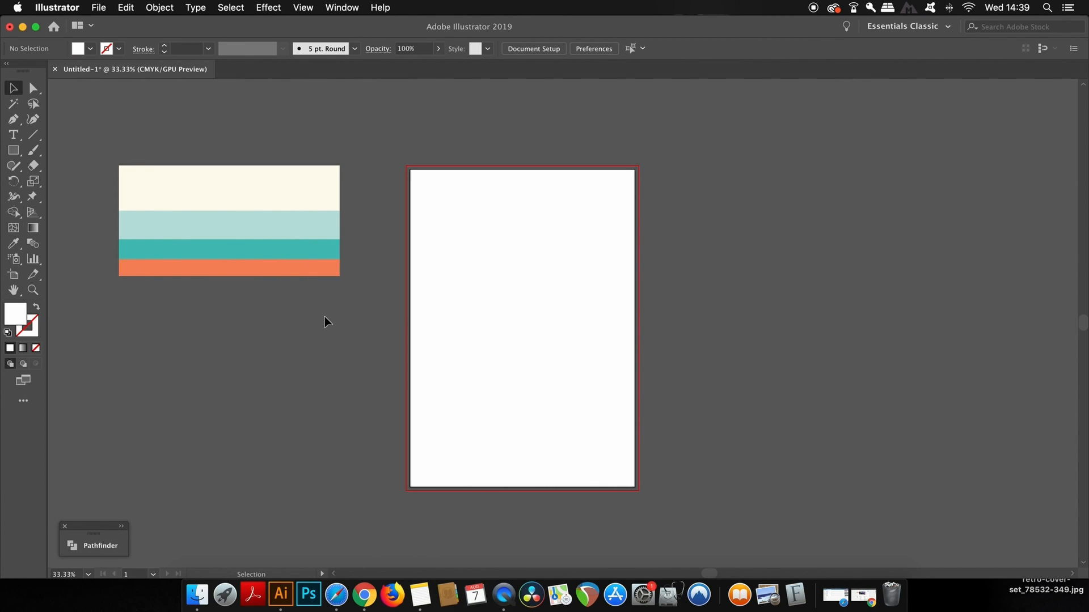
mouse_move(327, 272)
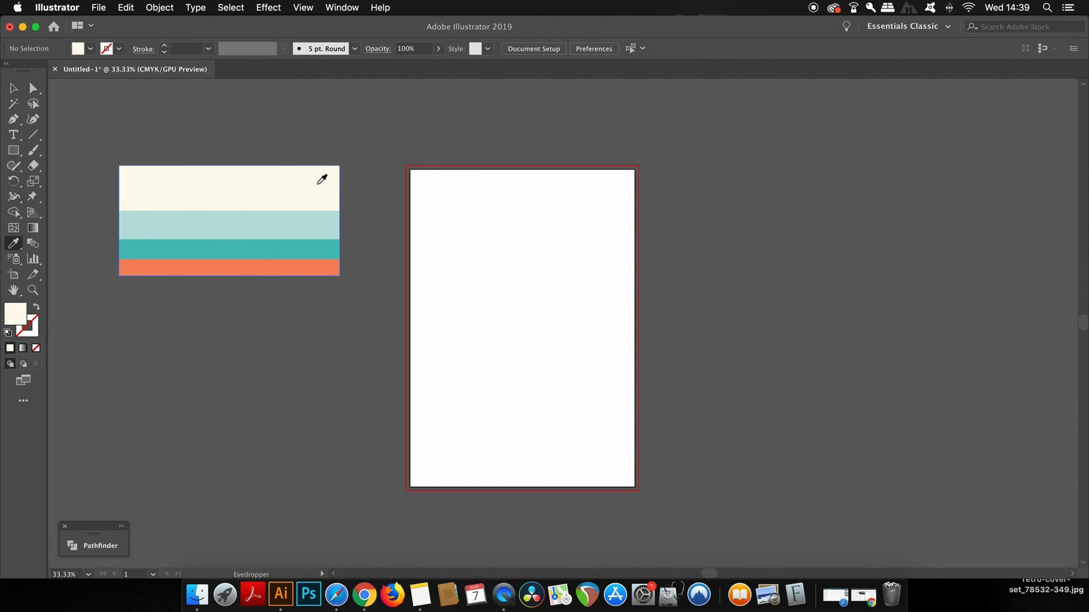
mouse_move(469, 262)
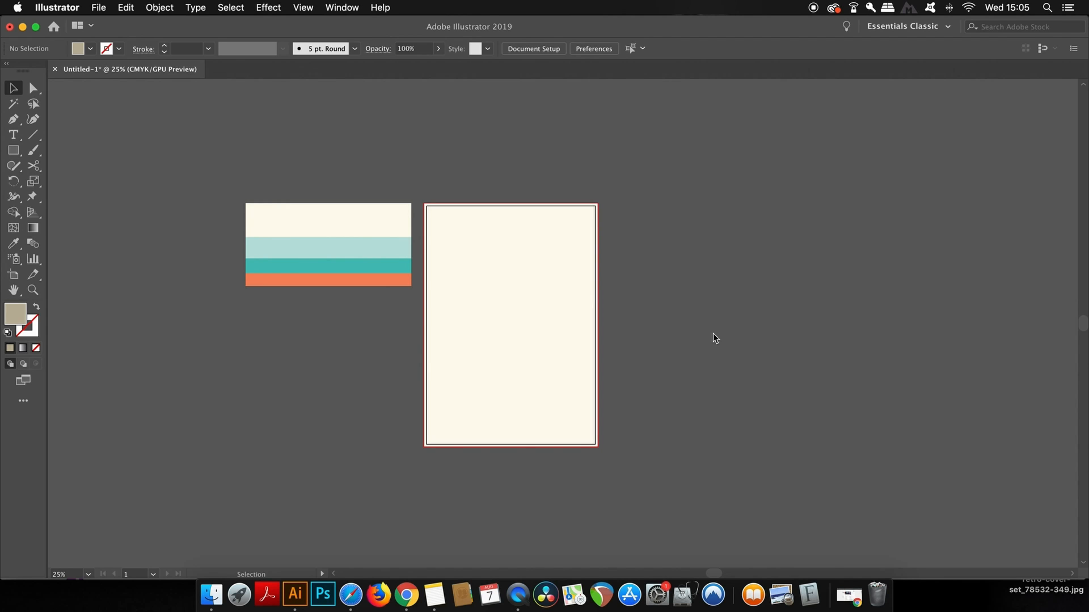
Step: Show the Swatches panel and create a new colour group named 'retro p'
left_click(340, 7)
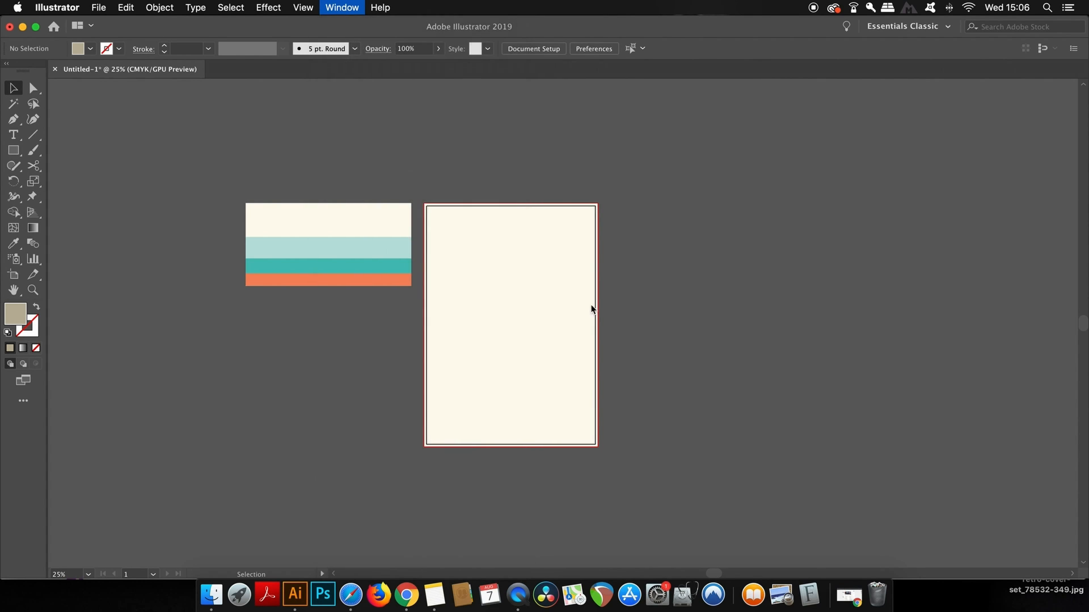
left_click(341, 7)
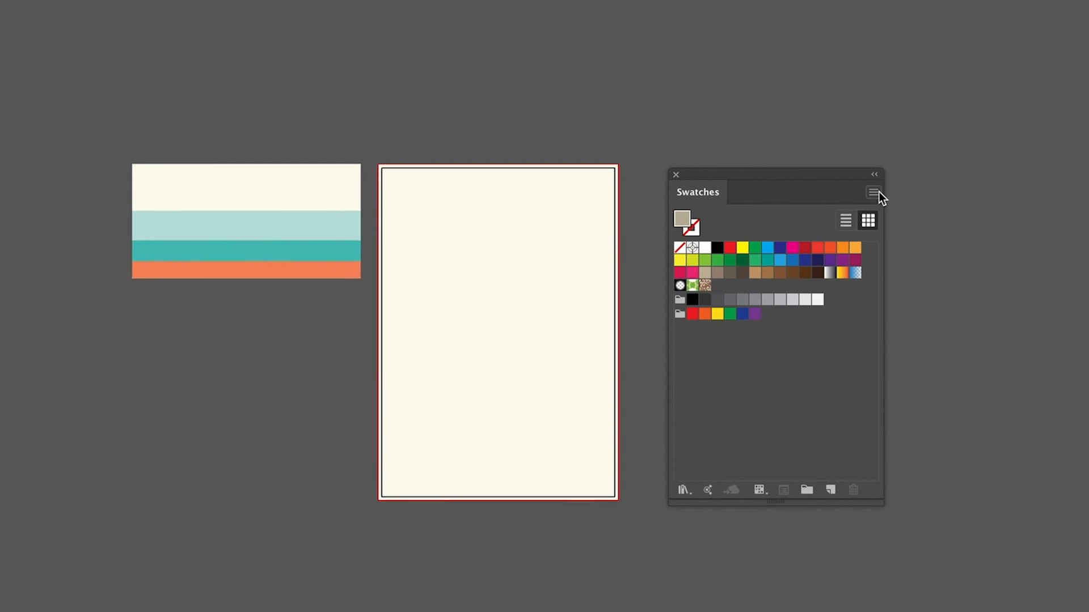
left_click(872, 192)
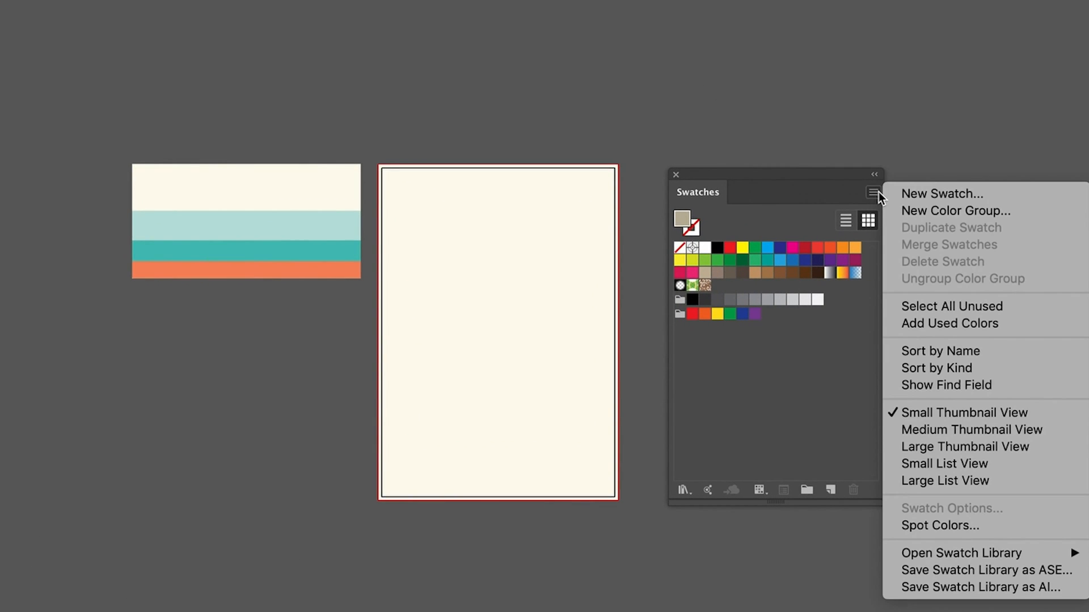
left_click(954, 210)
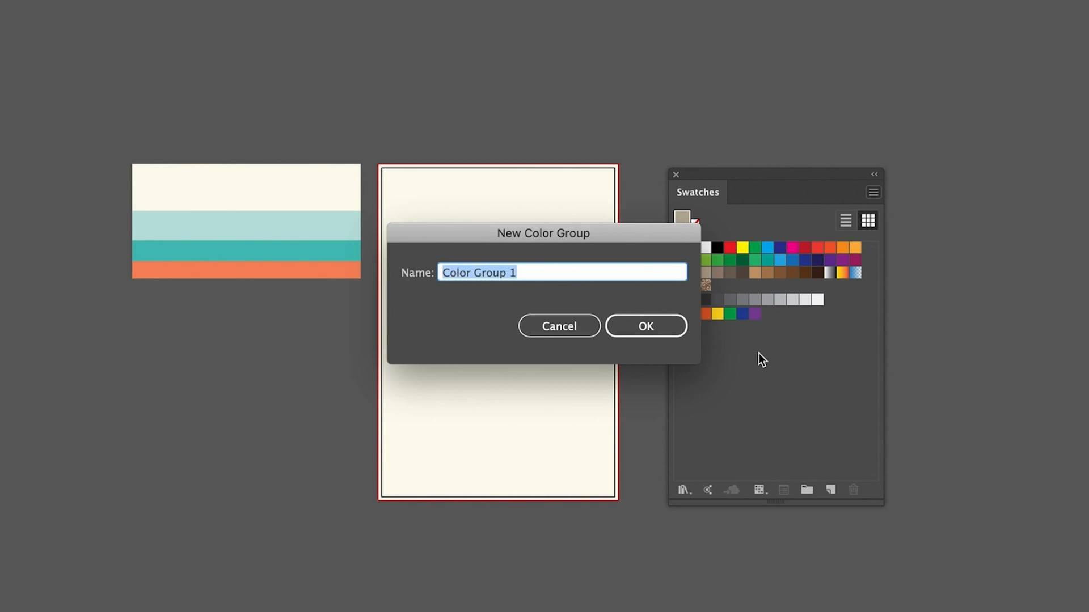
type("retro p")
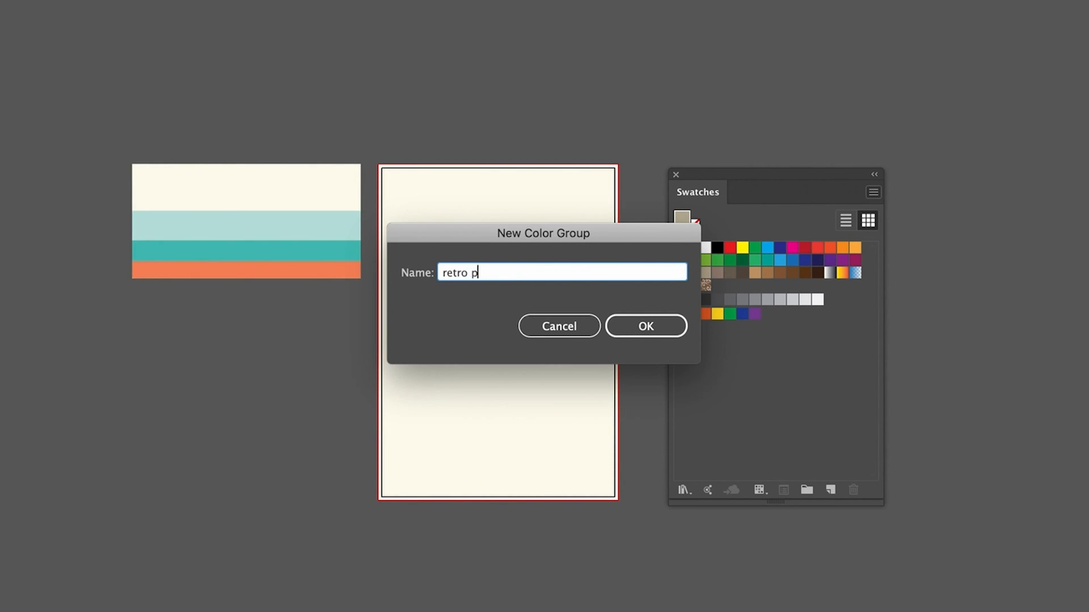
left_click(644, 325)
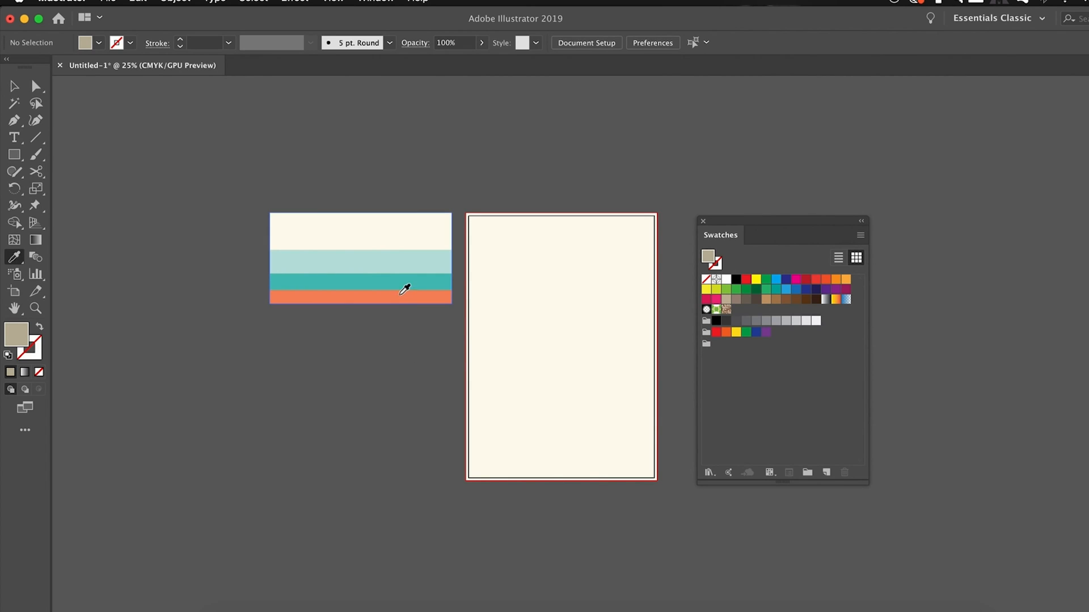
Step: Eyedropper the palette image's orange into a new swatch, then sample the palette again
left_click(860, 235)
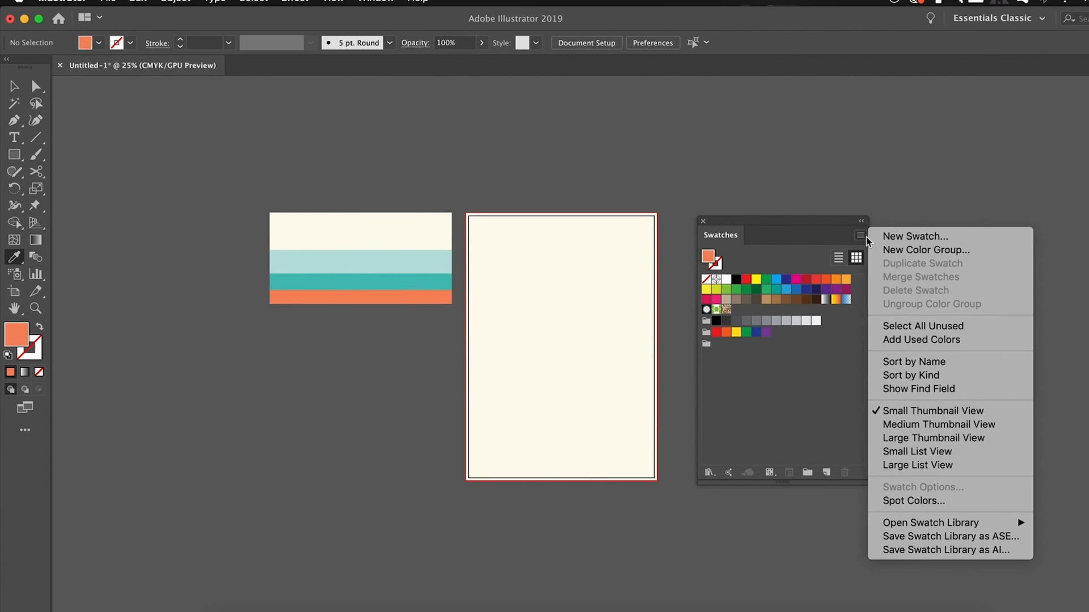
left_click(914, 236)
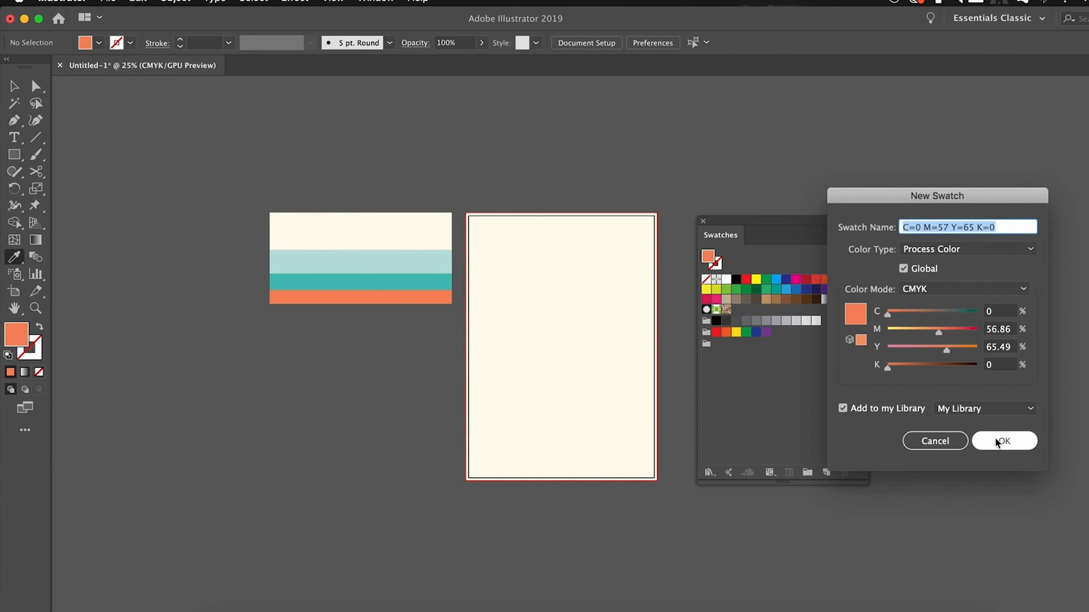
left_click(1004, 441)
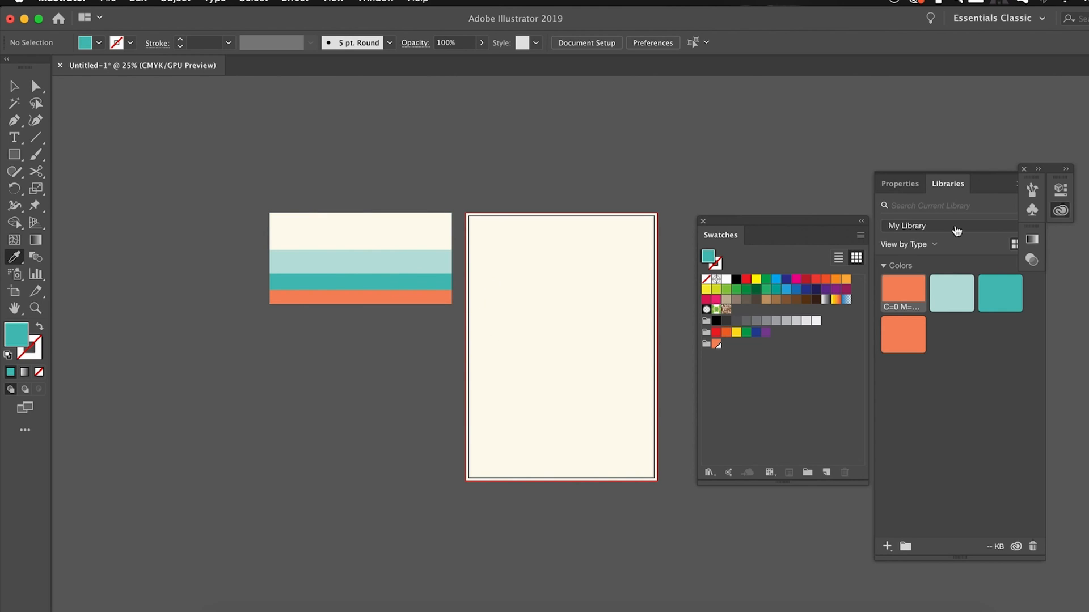
left_click(860, 236)
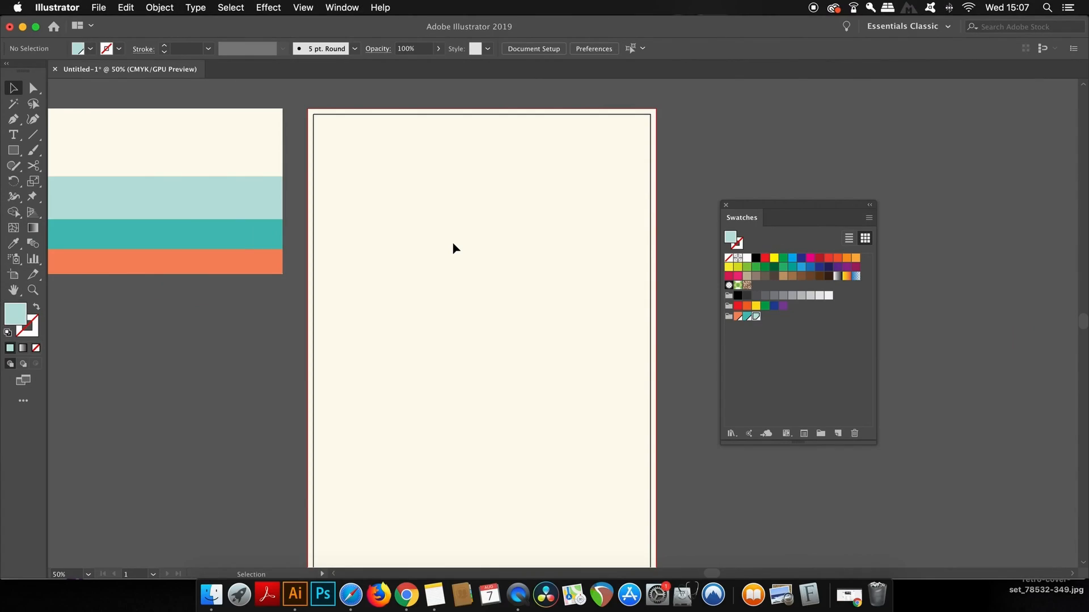
Step: Select the Ellipse tool
left_click(13, 149)
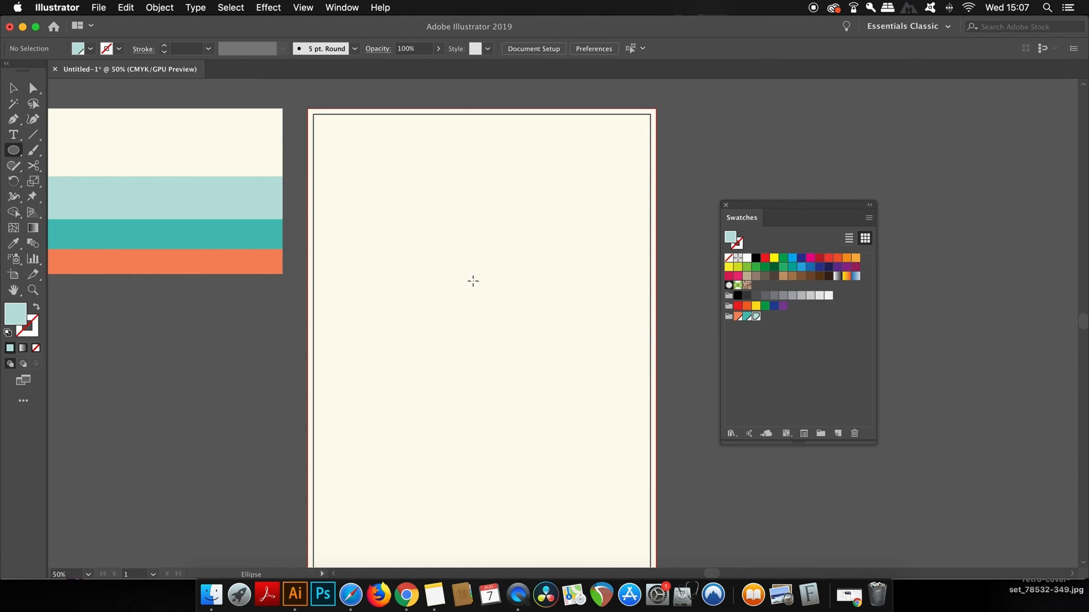
mouse_move(484, 319)
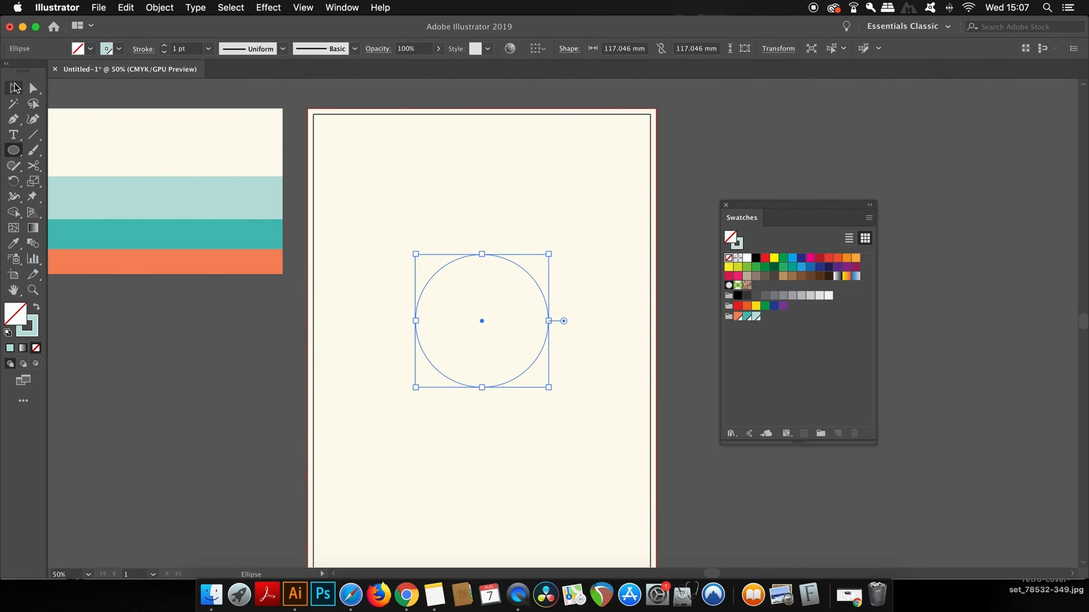
Step: Switch to the Selection tool and show the Appearance panel plus another Window panel
left_click(12, 88)
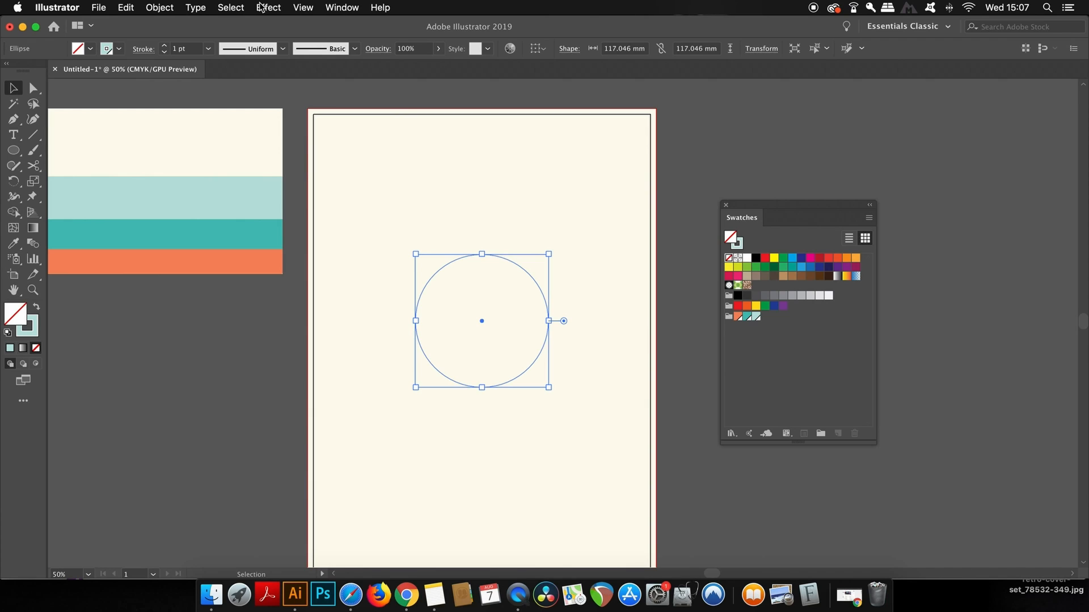
mouse_move(300, 7)
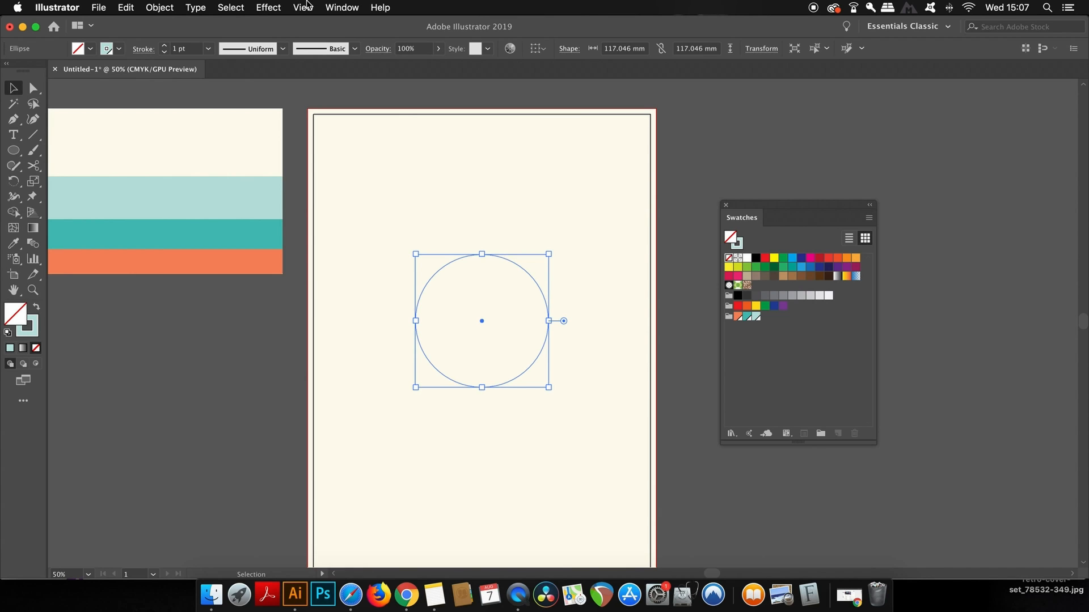
left_click(341, 8)
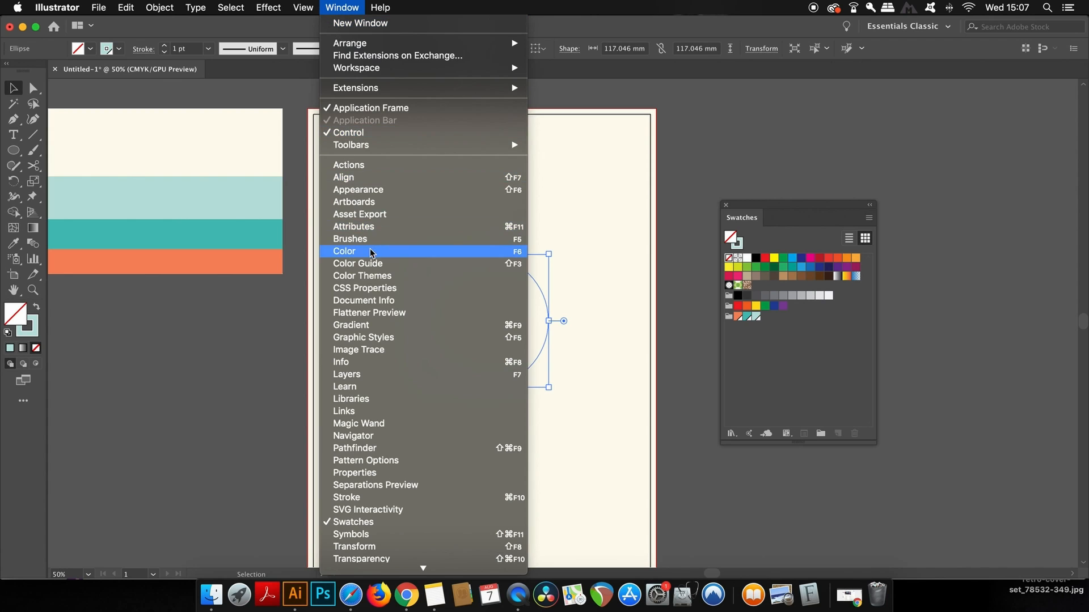
mouse_move(396, 193)
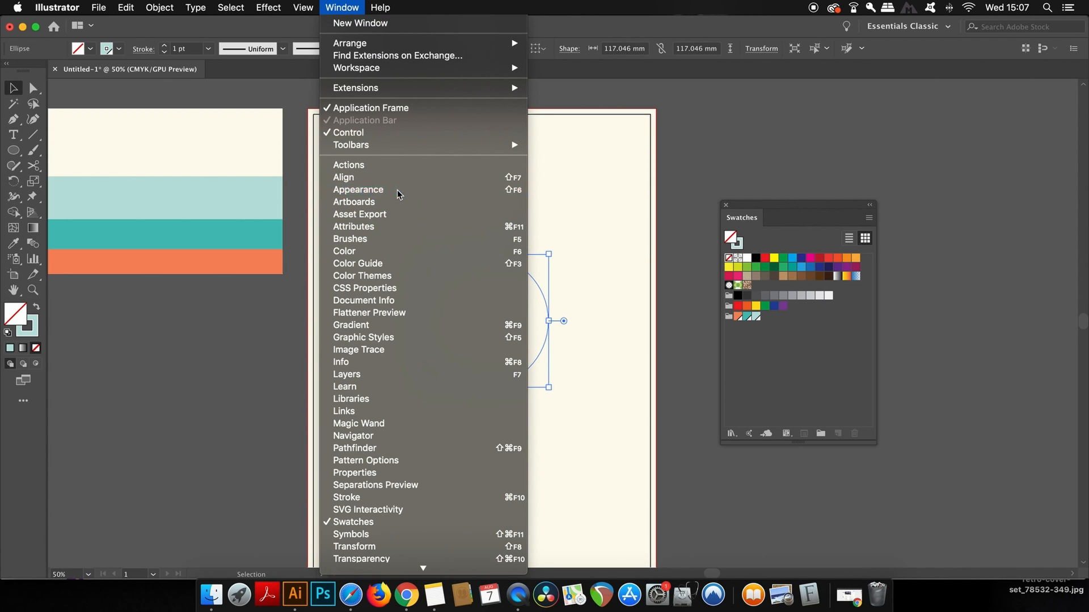
left_click(358, 189)
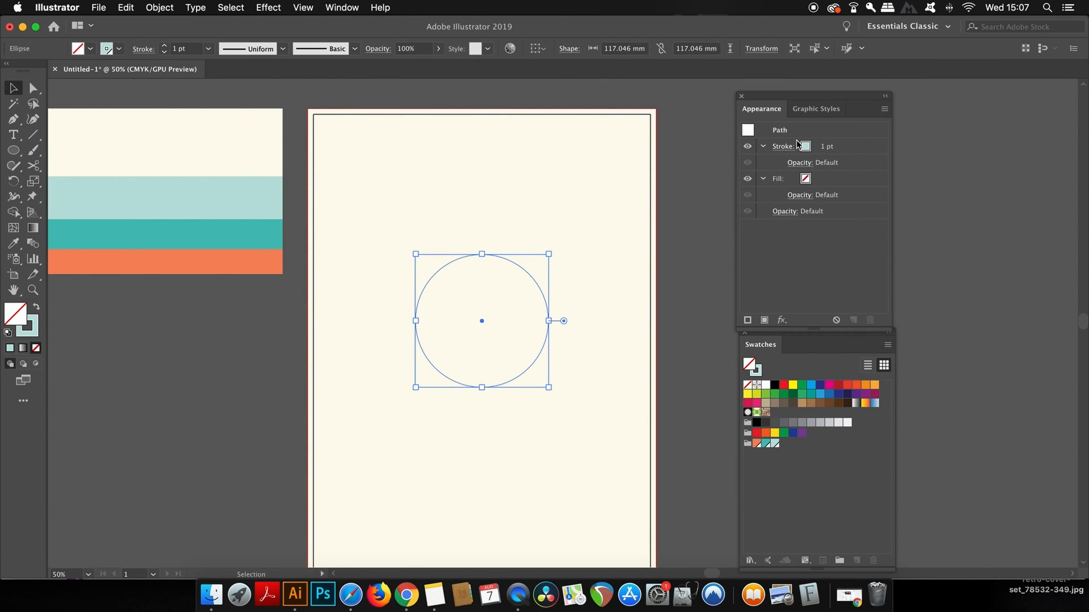
left_click(341, 8)
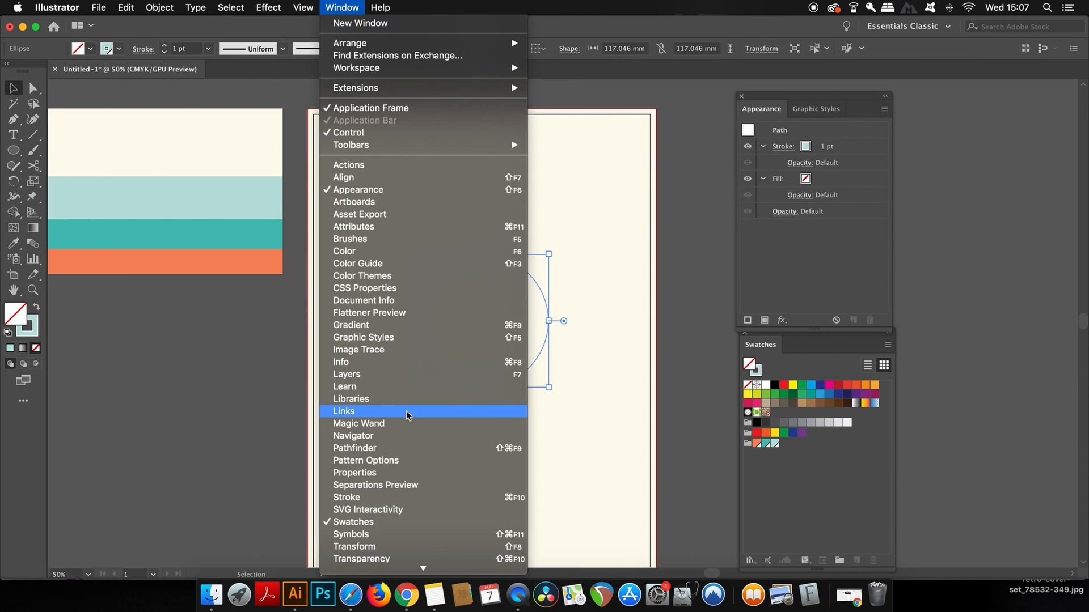
left_click(346, 497)
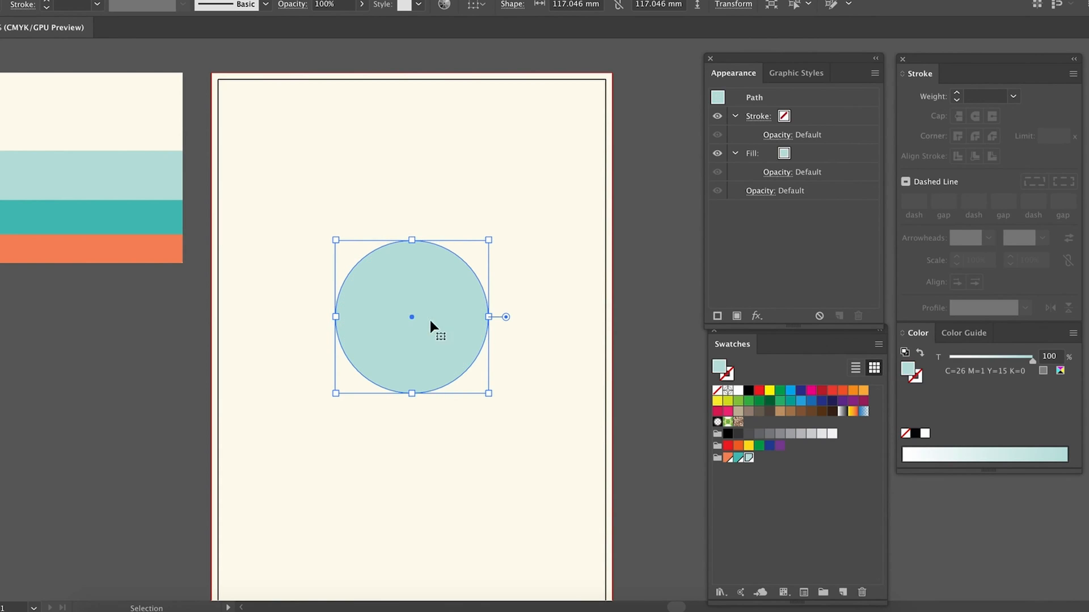
mouse_move(491, 240)
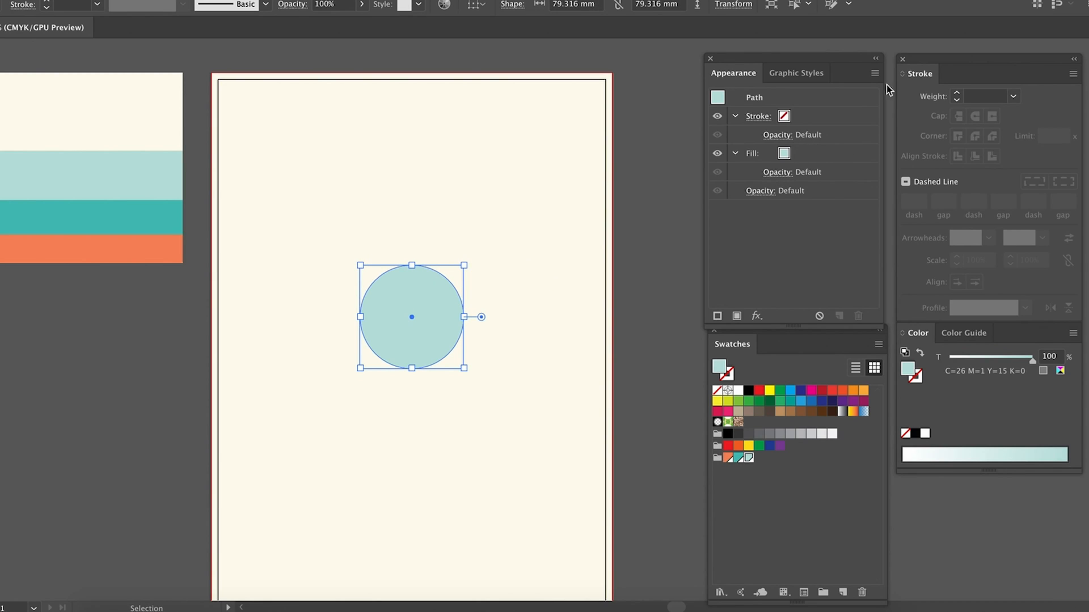
Step: Add a second stroke to the circle, colour it teal at 44 pt, aligned outside
left_click(875, 73)
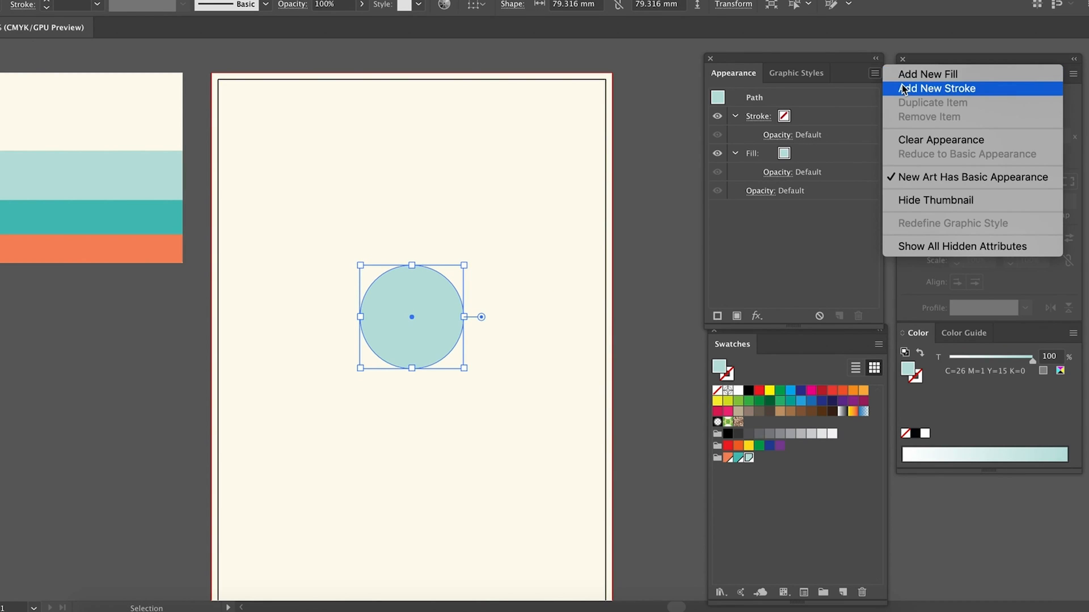
left_click(938, 89)
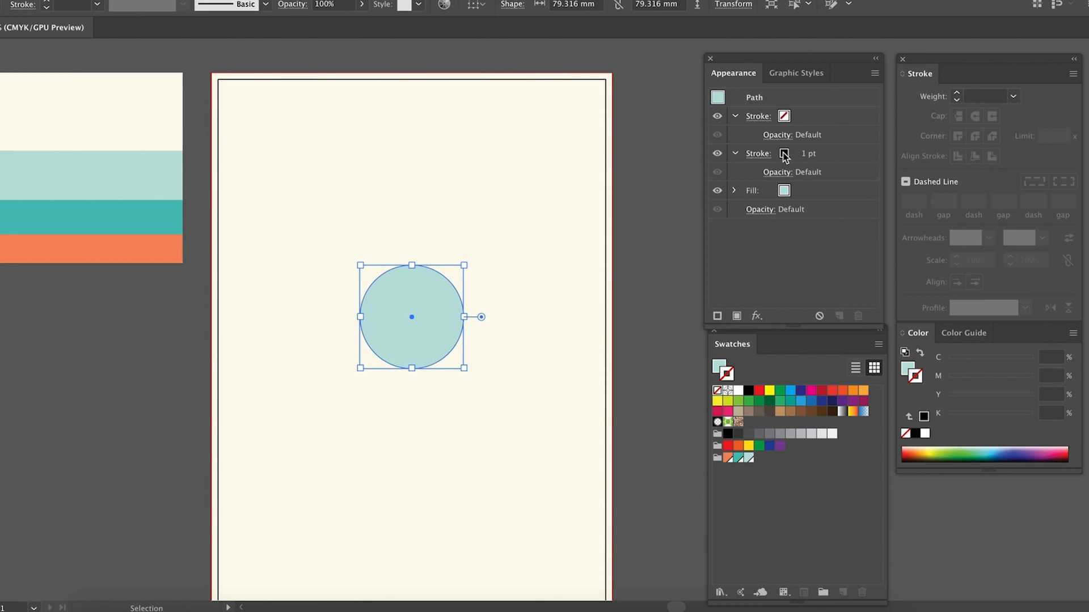
left_click(758, 154)
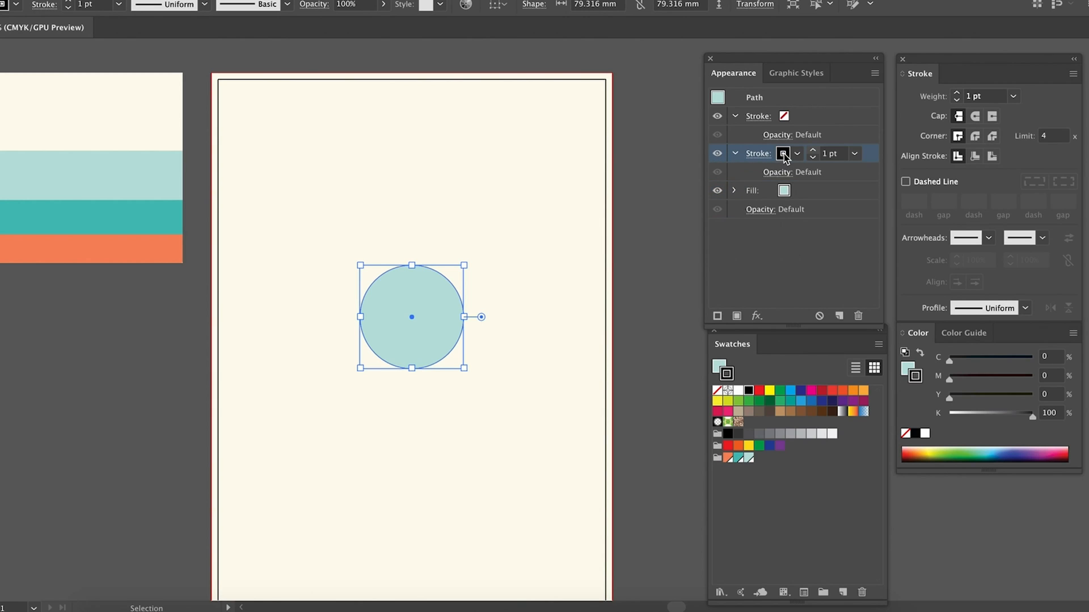
left_click(783, 154)
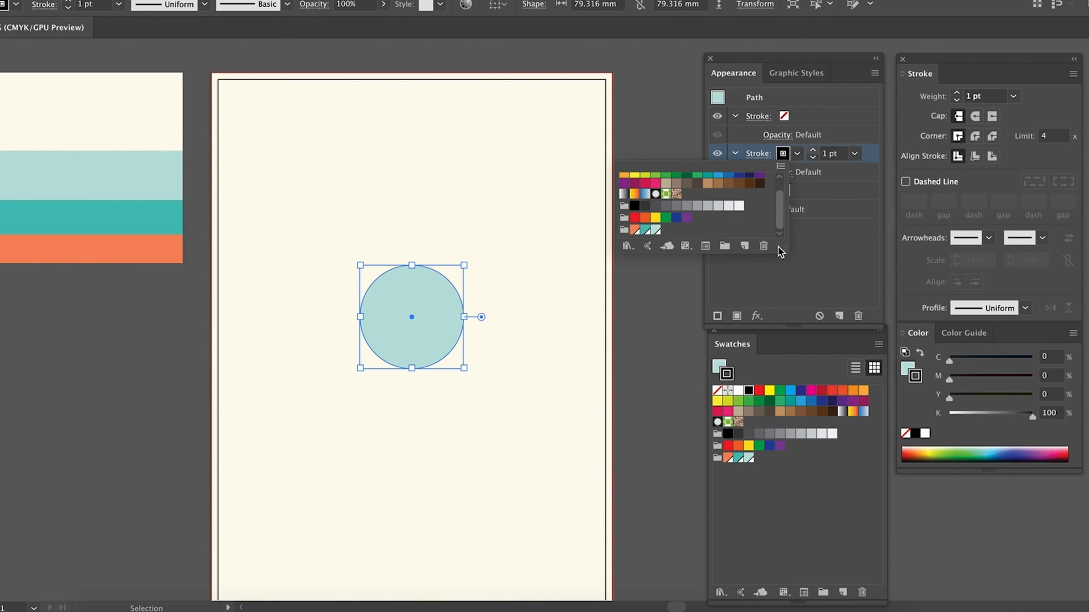
mouse_move(657, 235)
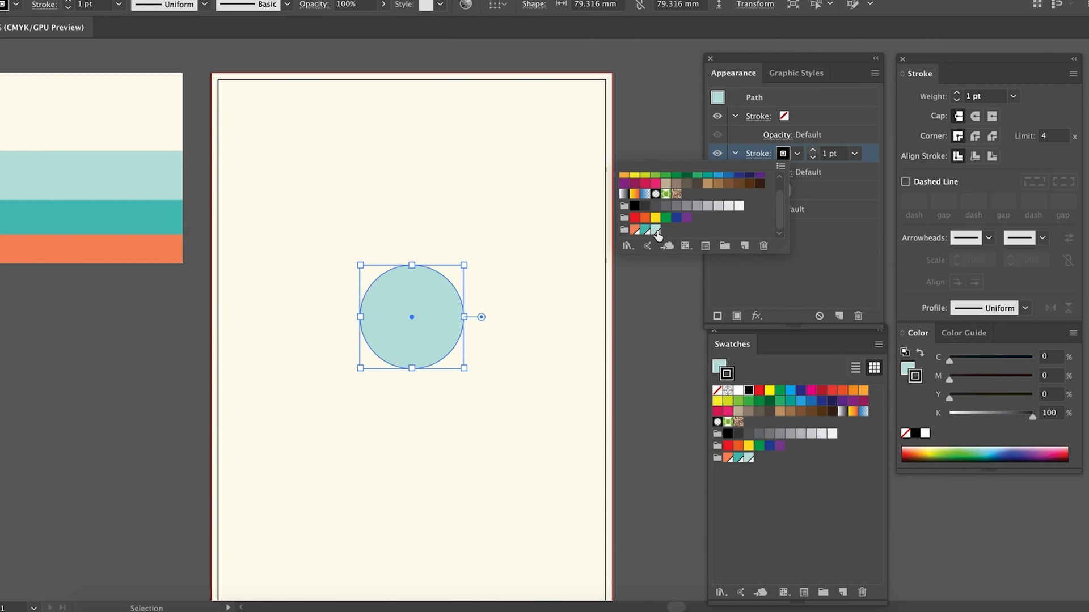
left_click(647, 229)
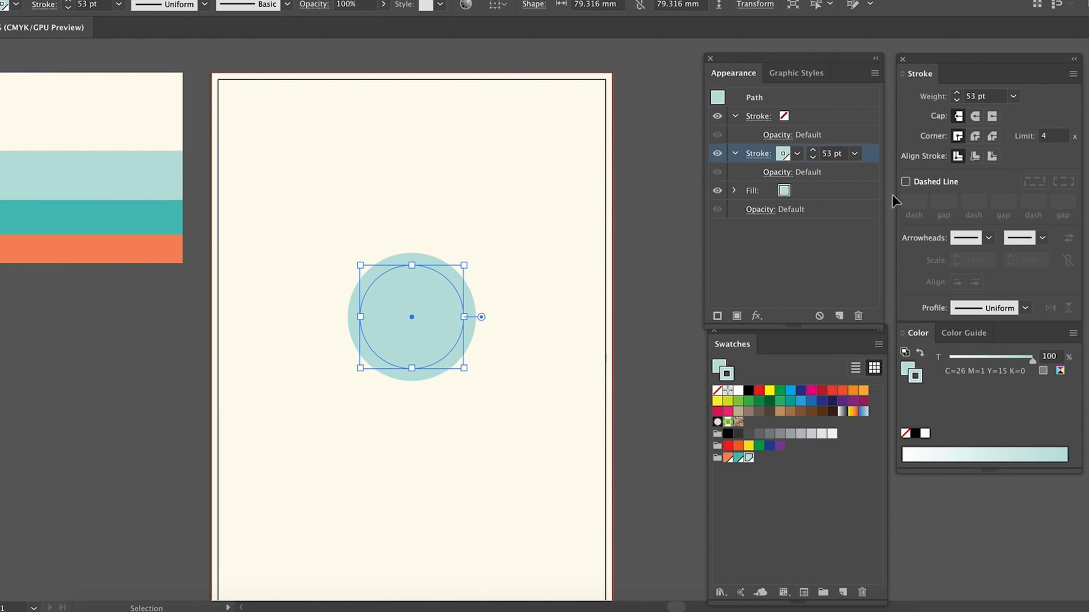
left_click(796, 154)
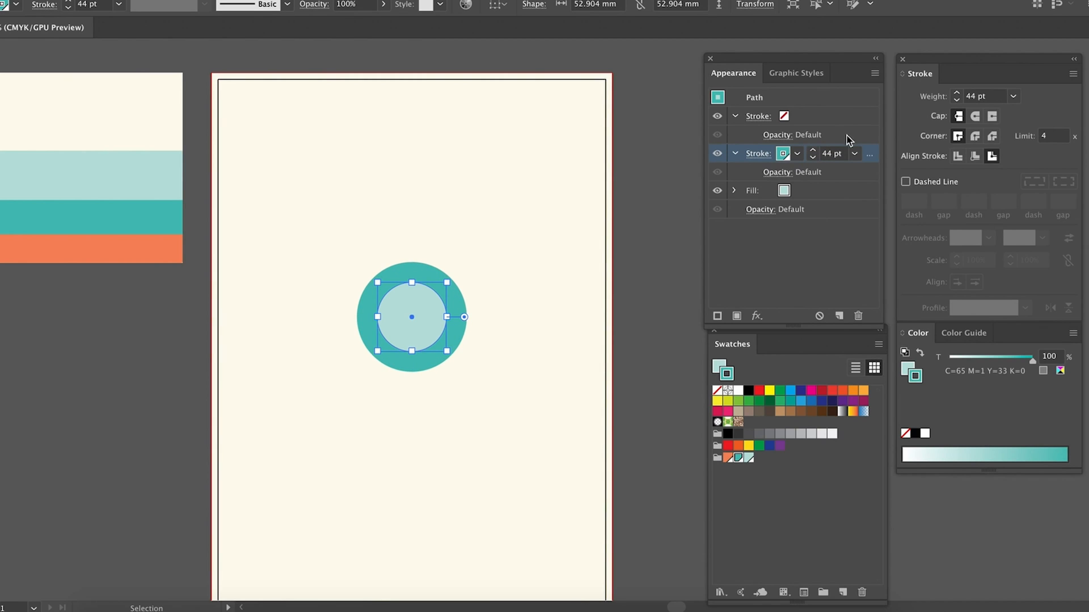
Step: Add a third stroke coloured orange and raise its weight to 83 pt
left_click(875, 74)
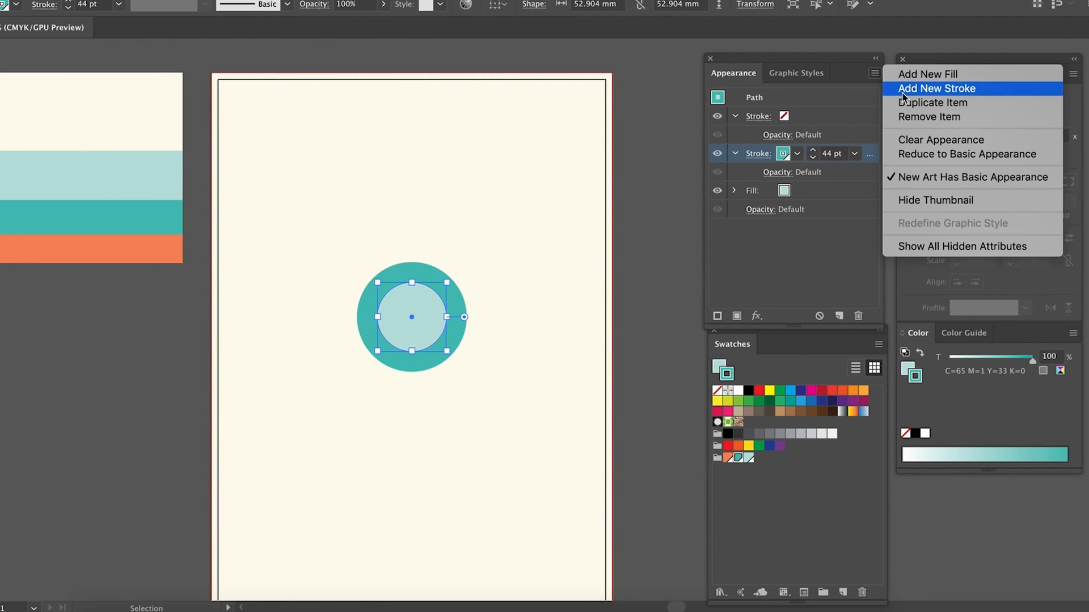
left_click(936, 89)
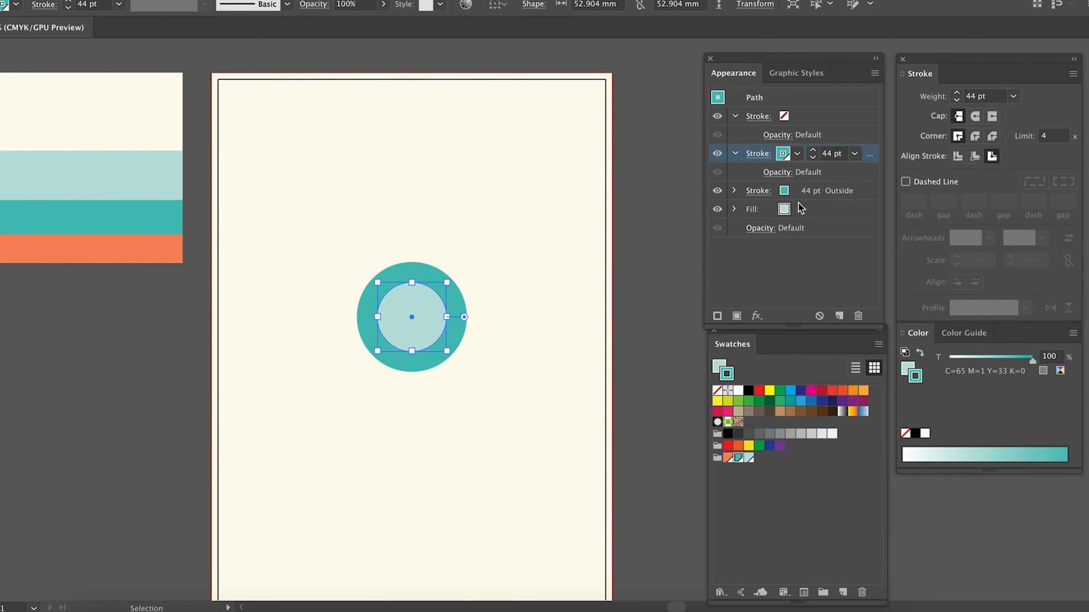
left_click(796, 154)
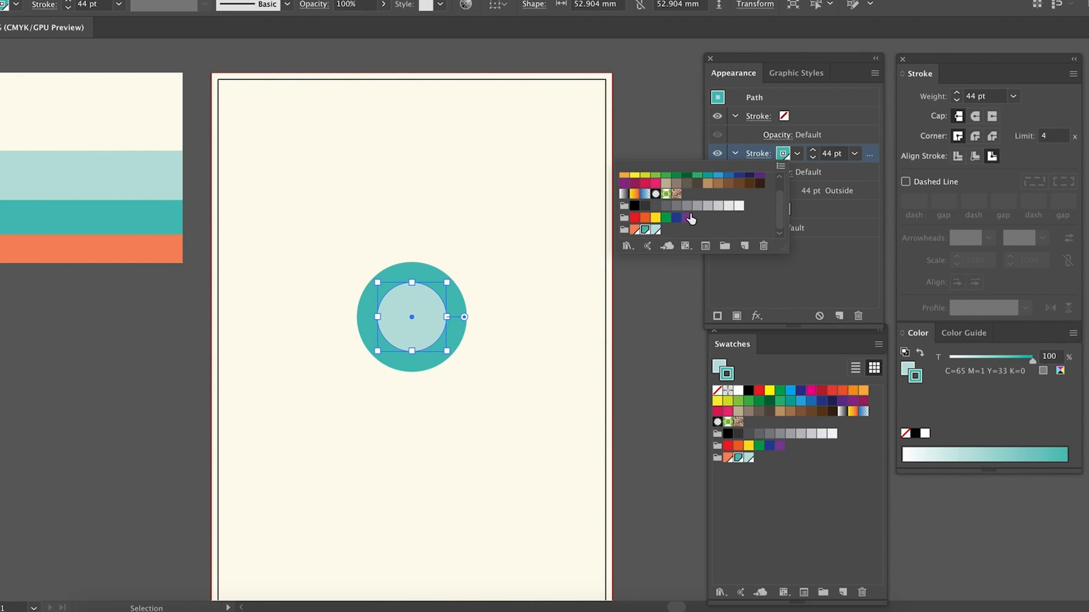
left_click(635, 217)
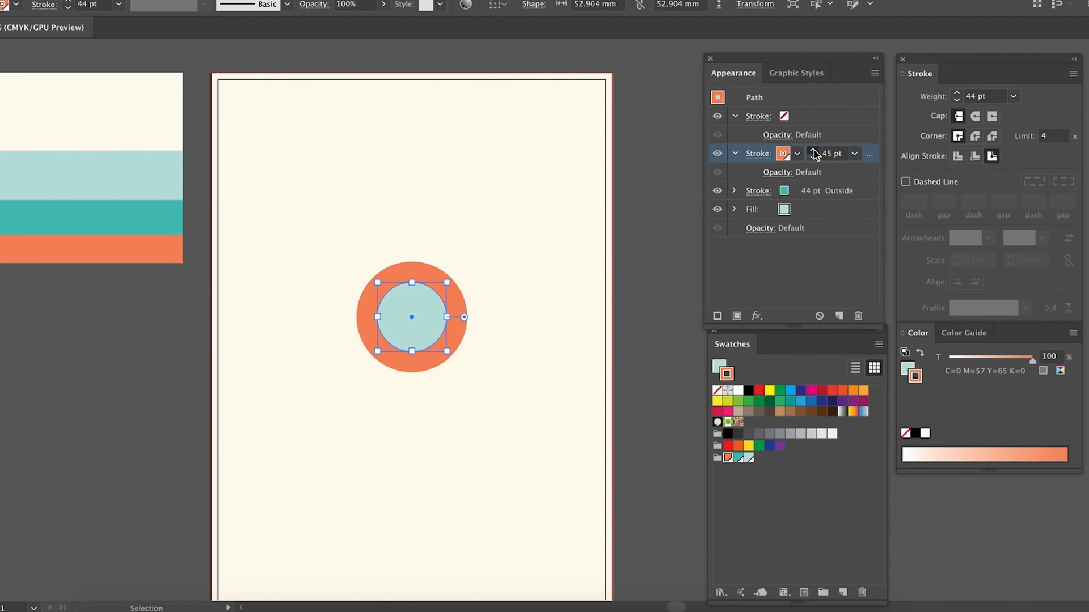
left_click(814, 150)
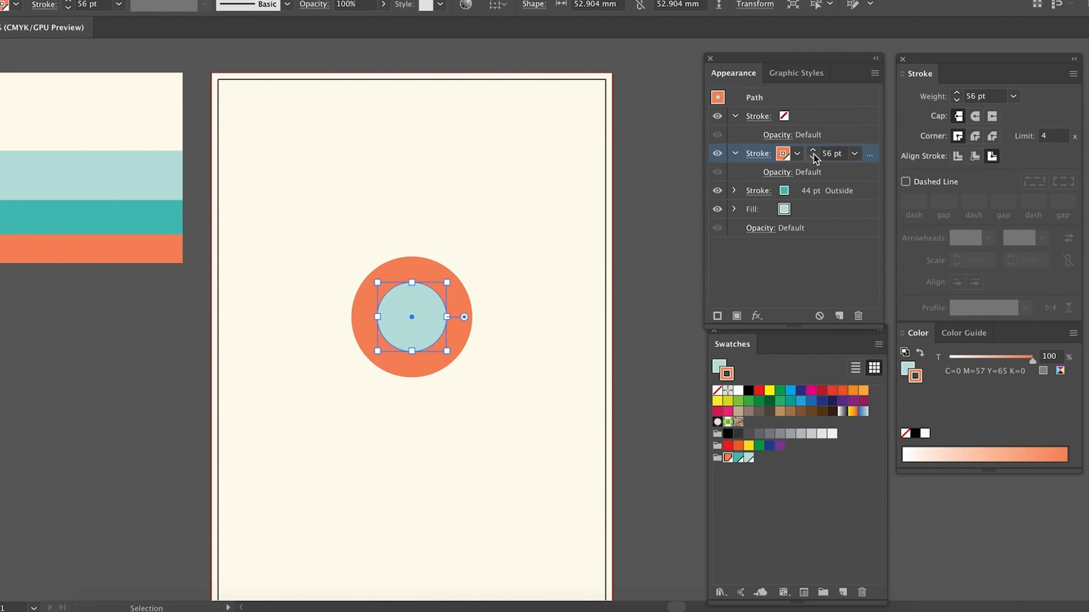
left_click(814, 149)
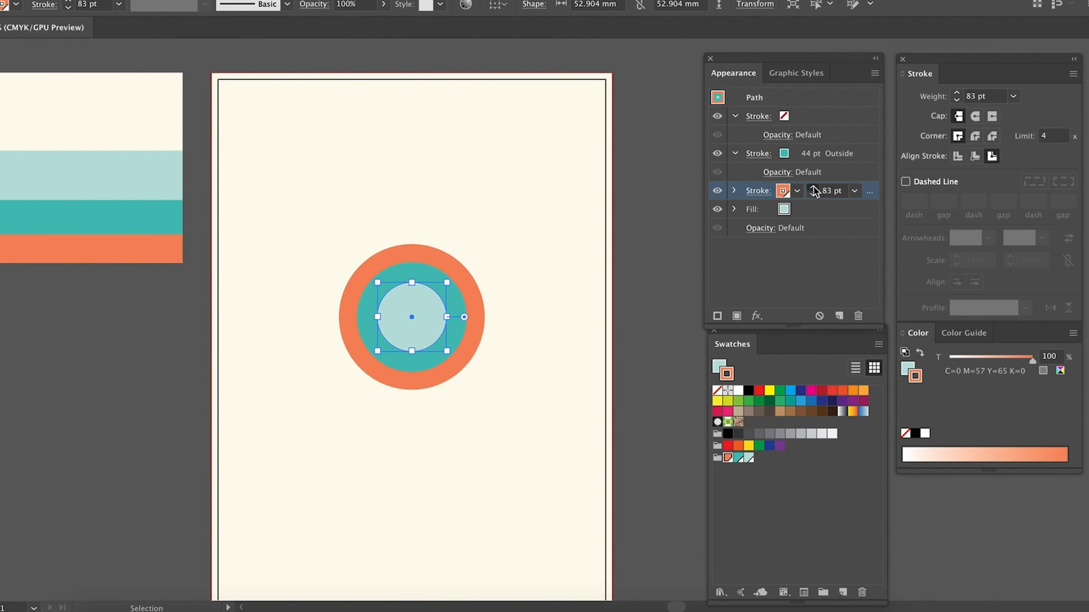
left_click(813, 188)
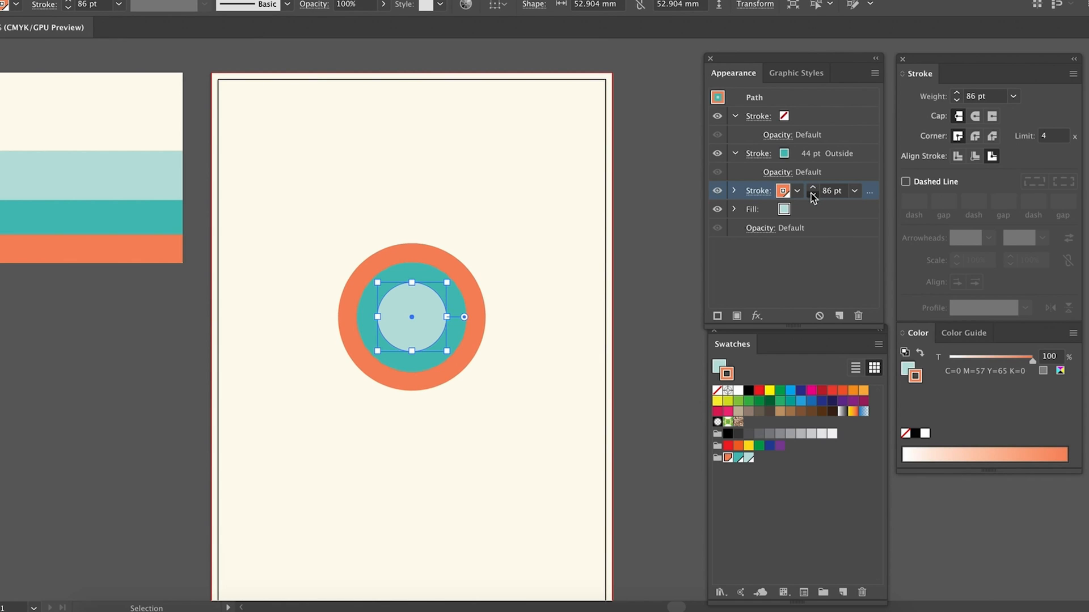
left_click(813, 195)
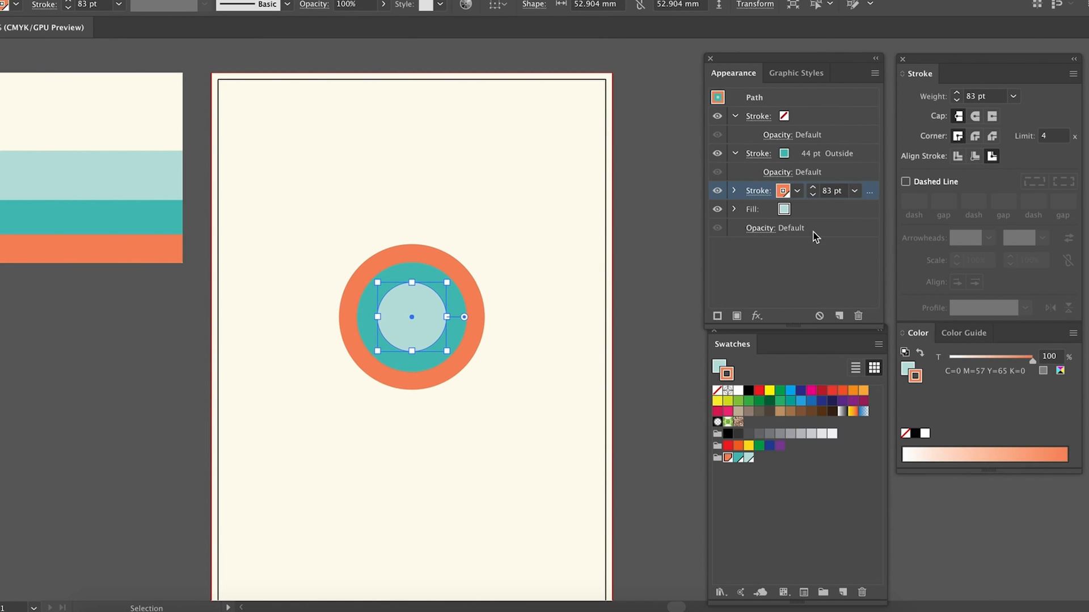
Step: Add a fourth stroke and widen it to about 121 pt as the outermost ring
left_click(875, 74)
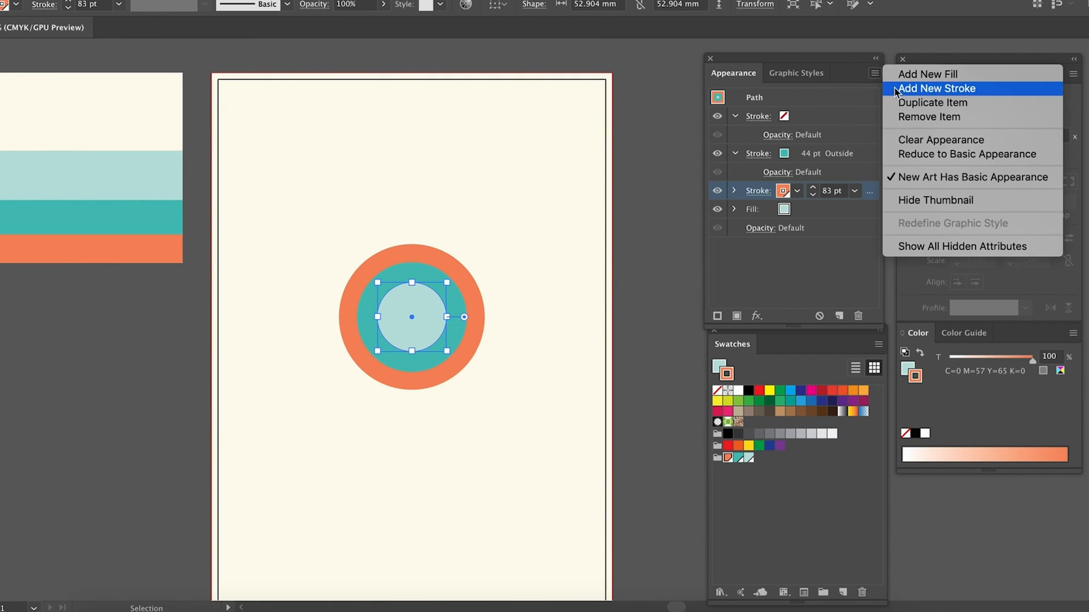
left_click(936, 89)
type("121")
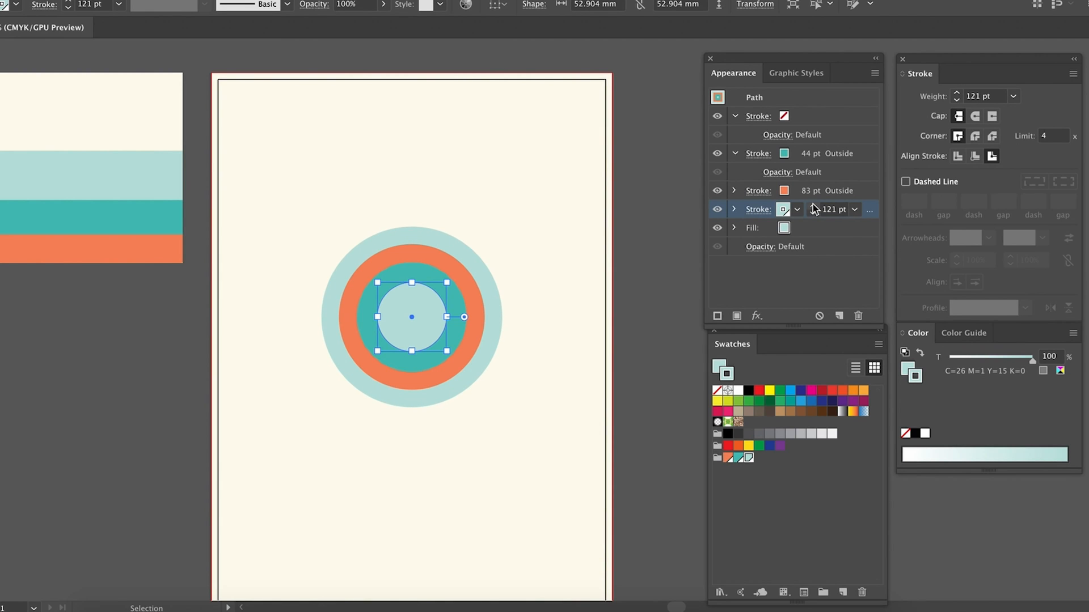
left_click(652, 266)
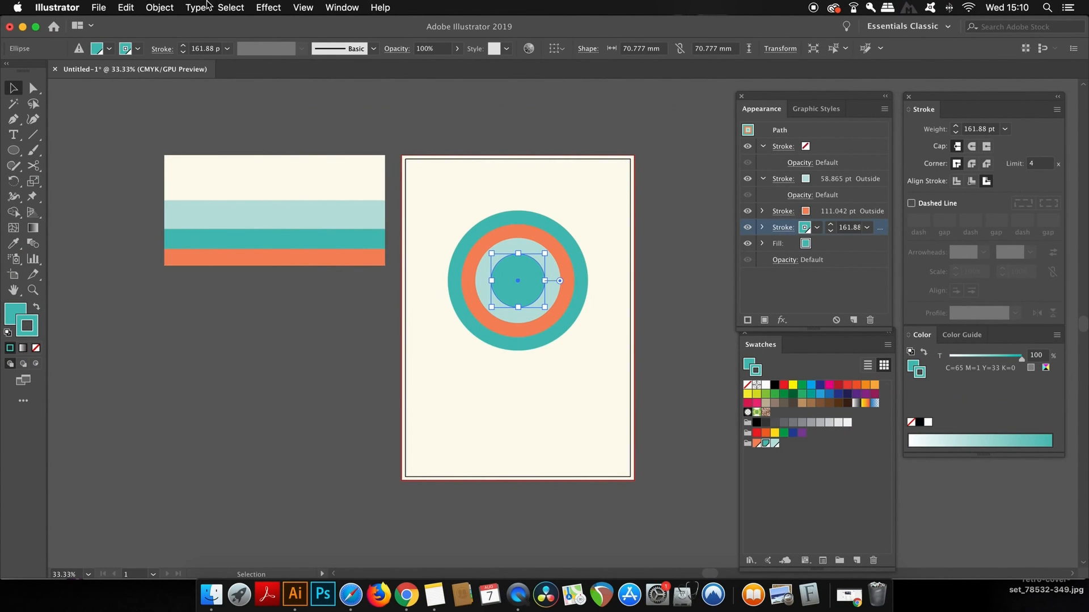
Step: Select the ringed circle and apply Object > Expand Appearance
left_click(159, 8)
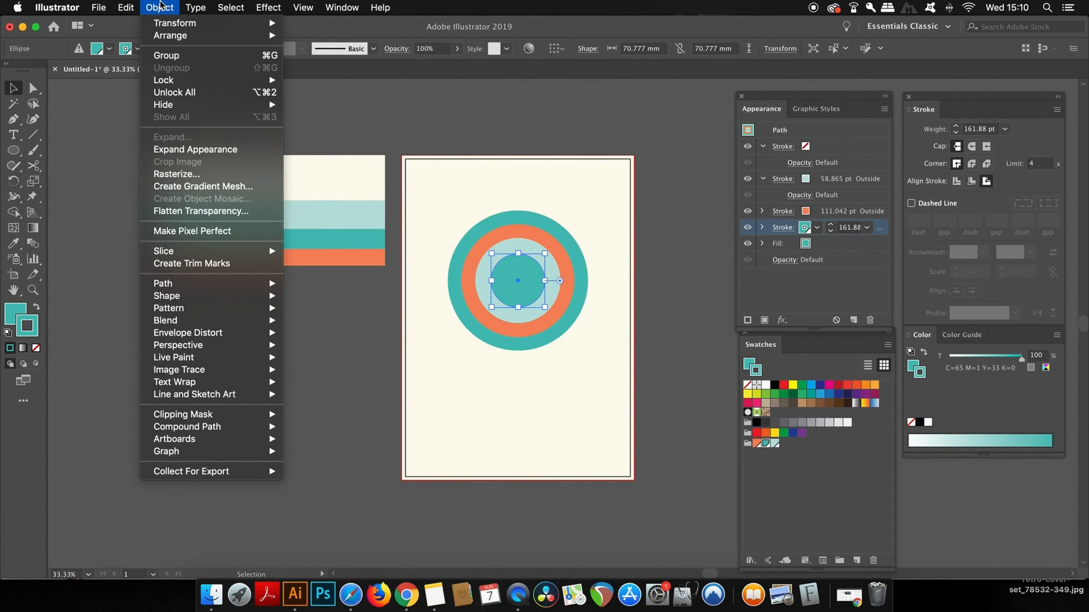
left_click(587, 271)
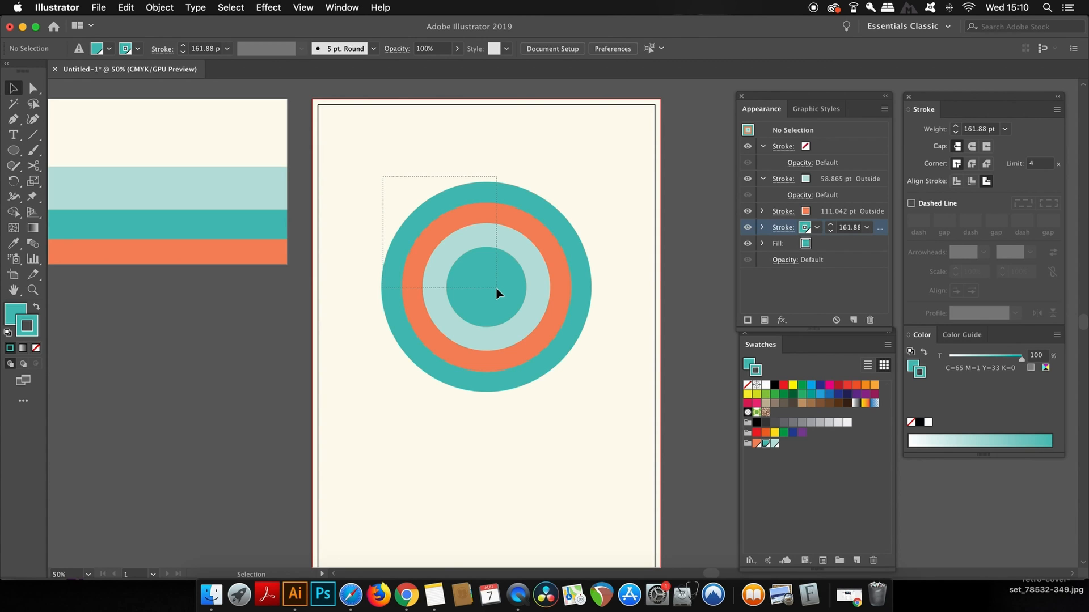
left_click(159, 7)
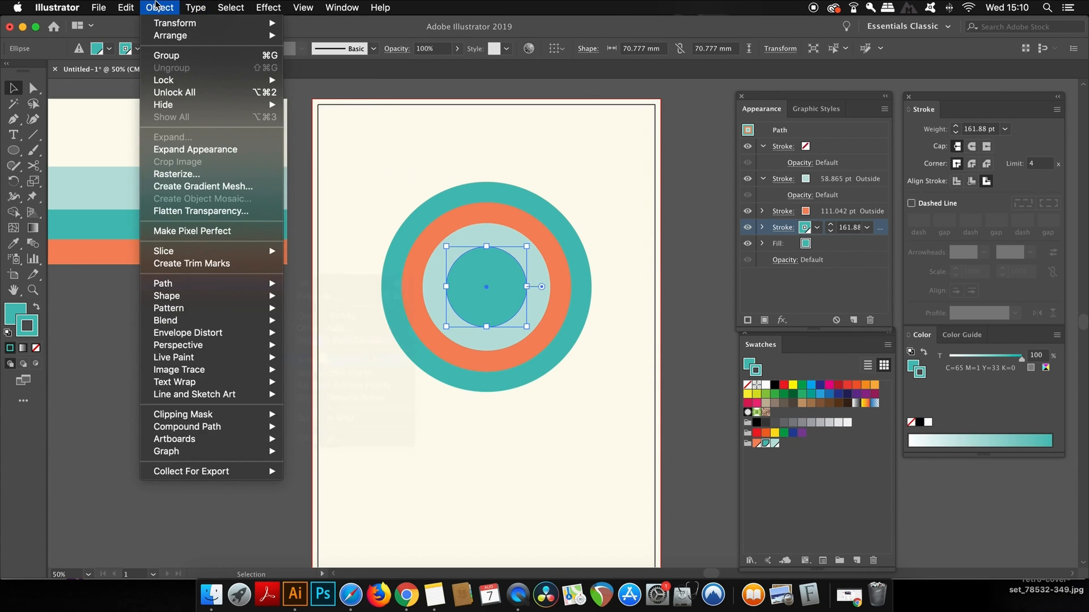
left_click(166, 56)
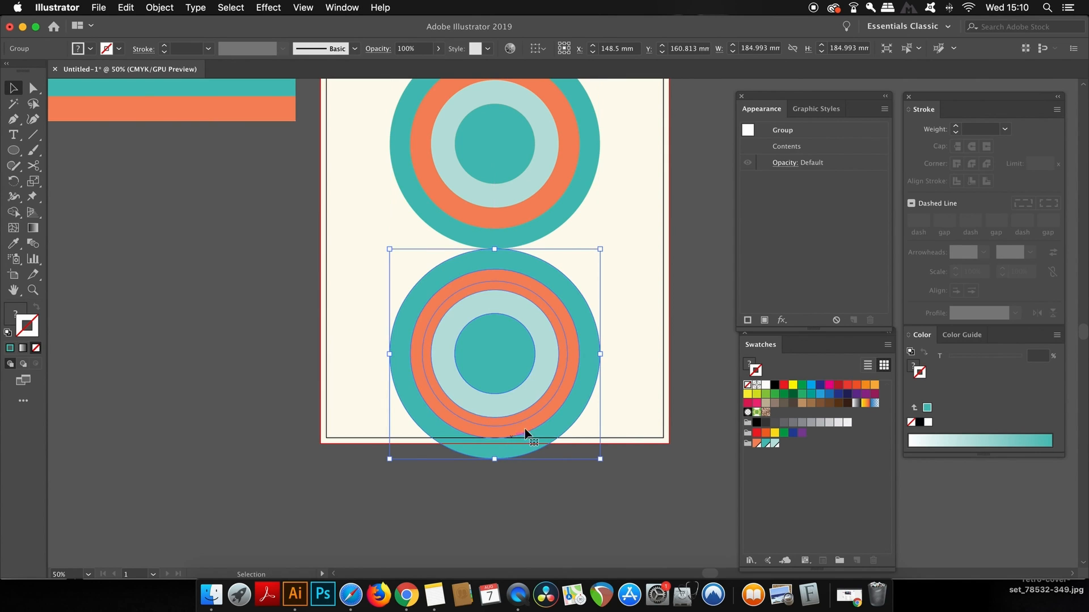
Step: Alt-drag a copy of the expanded circle so it touches the original from below
left_click(527, 330)
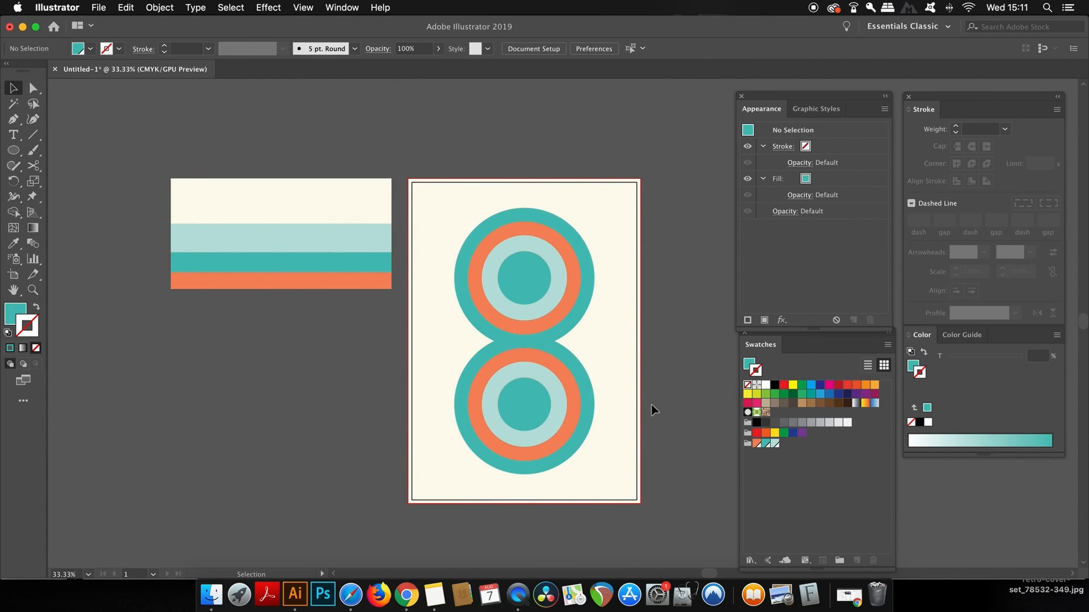
mouse_move(628, 267)
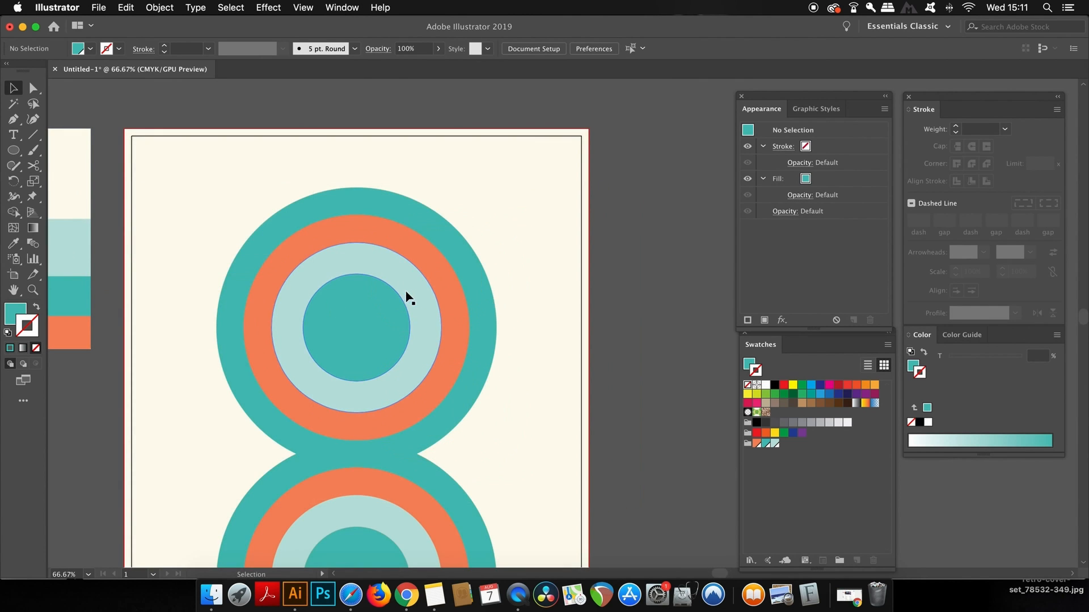
Step: Add teal, orange and pale blue stripes right of the top circle, then copy them left of the bottom circle
left_click(13, 150)
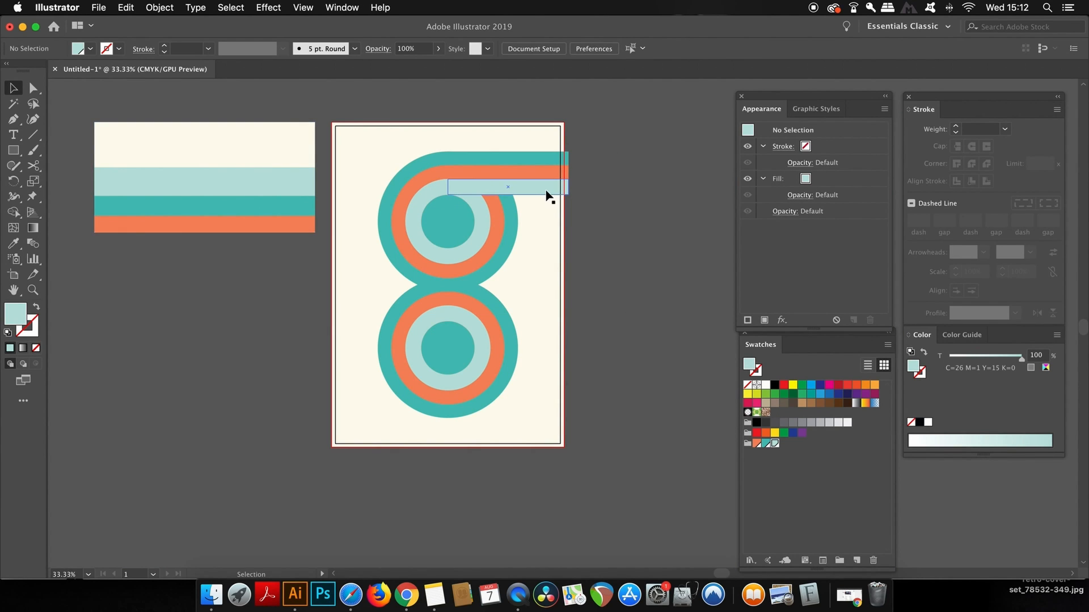
left_click(507, 173)
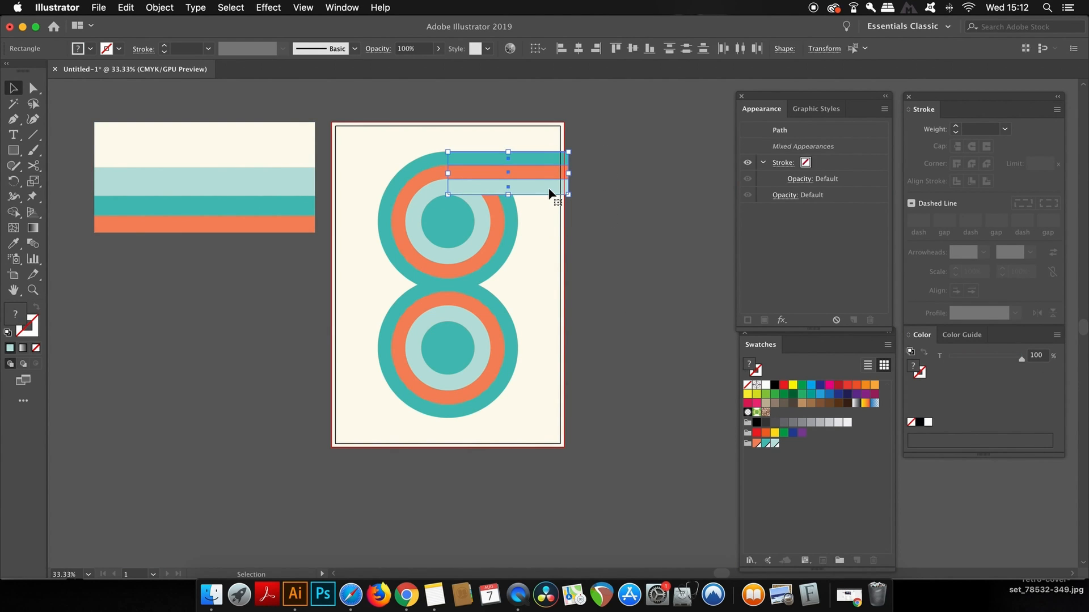
mouse_move(550, 193)
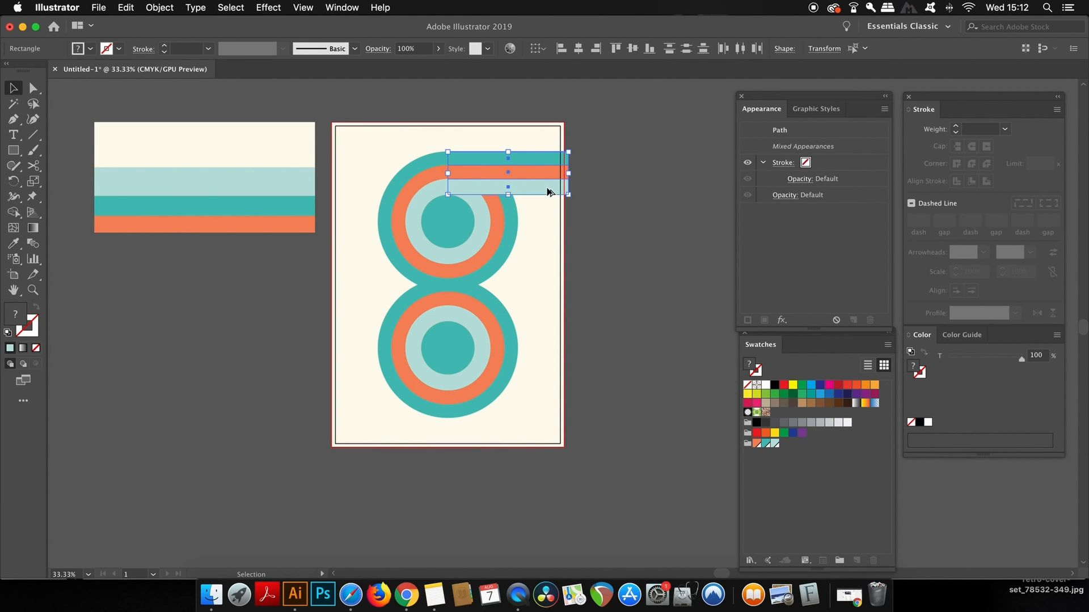
left_click_drag(507, 172, 451, 378)
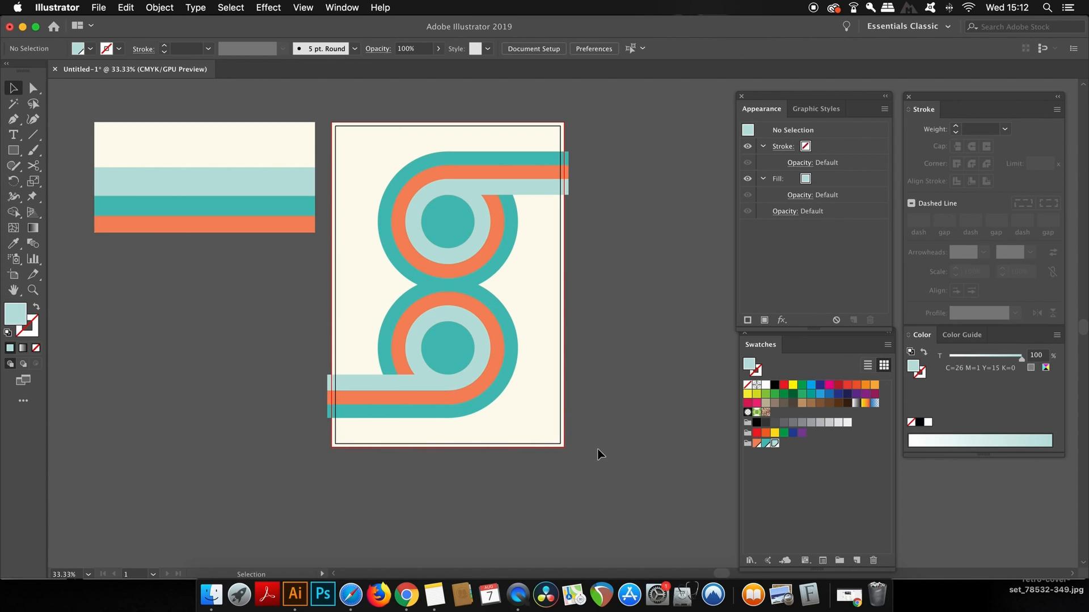
mouse_move(361, 317)
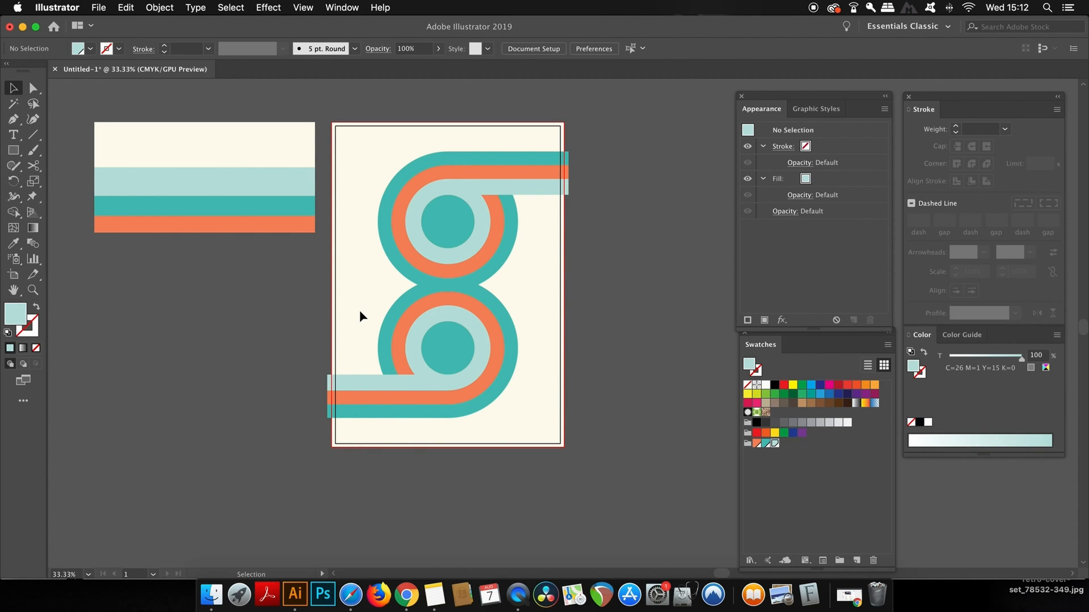
Step: Select the bottom ringed circle group and apply Object > Arrange > Bring to Front
left_click(448, 347)
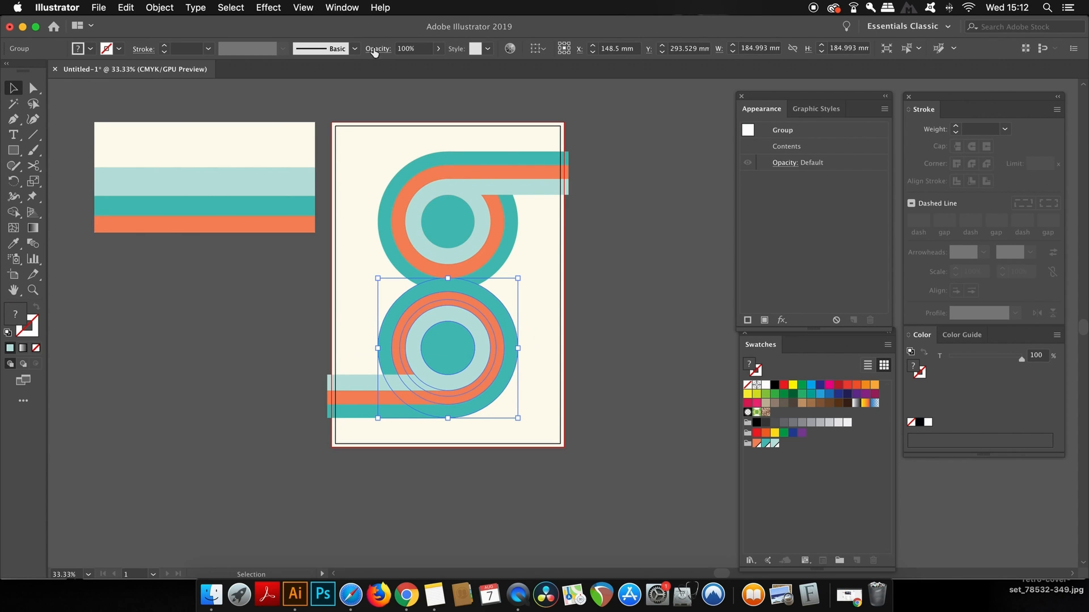
left_click(159, 8)
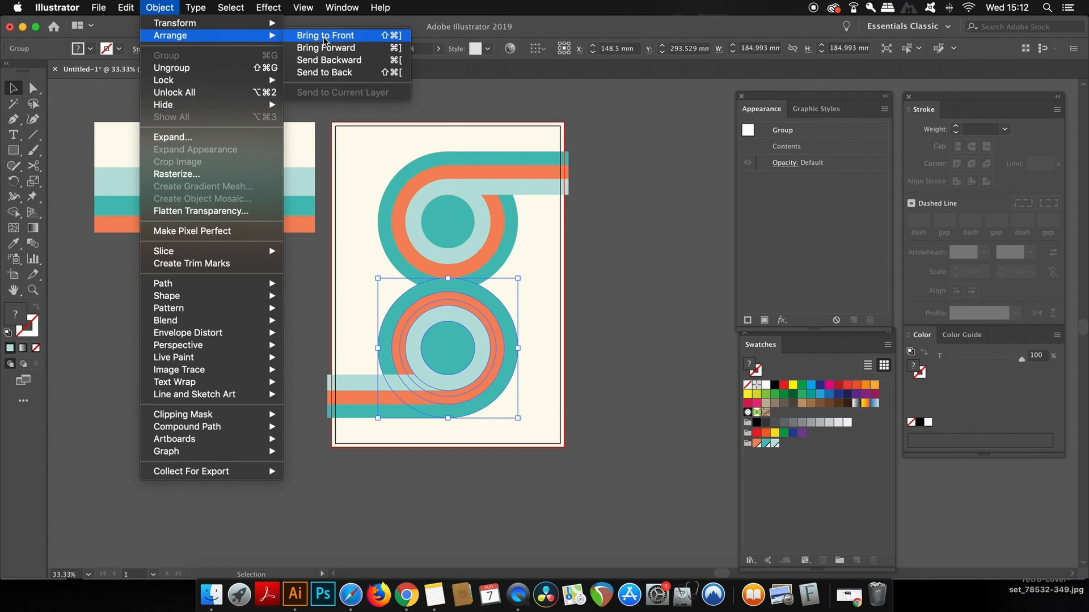
left_click(324, 35)
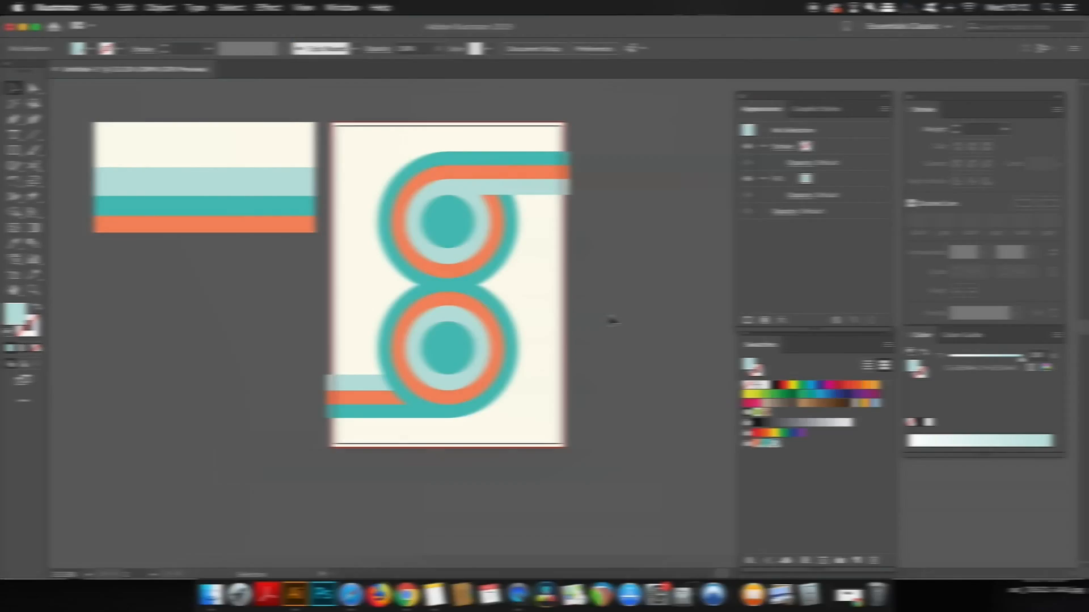